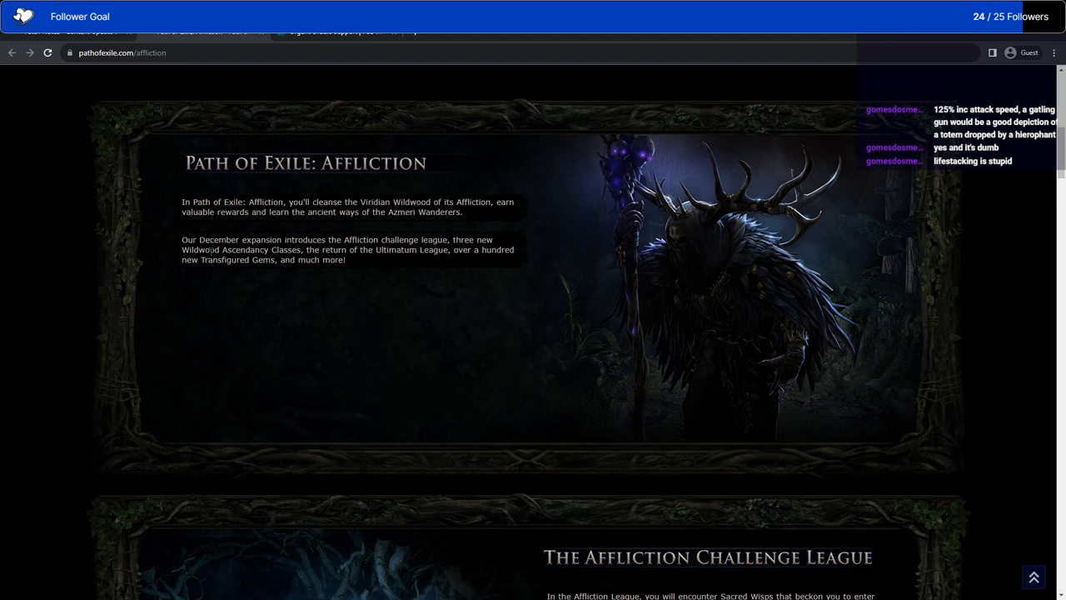
mouse_move(160, 345)
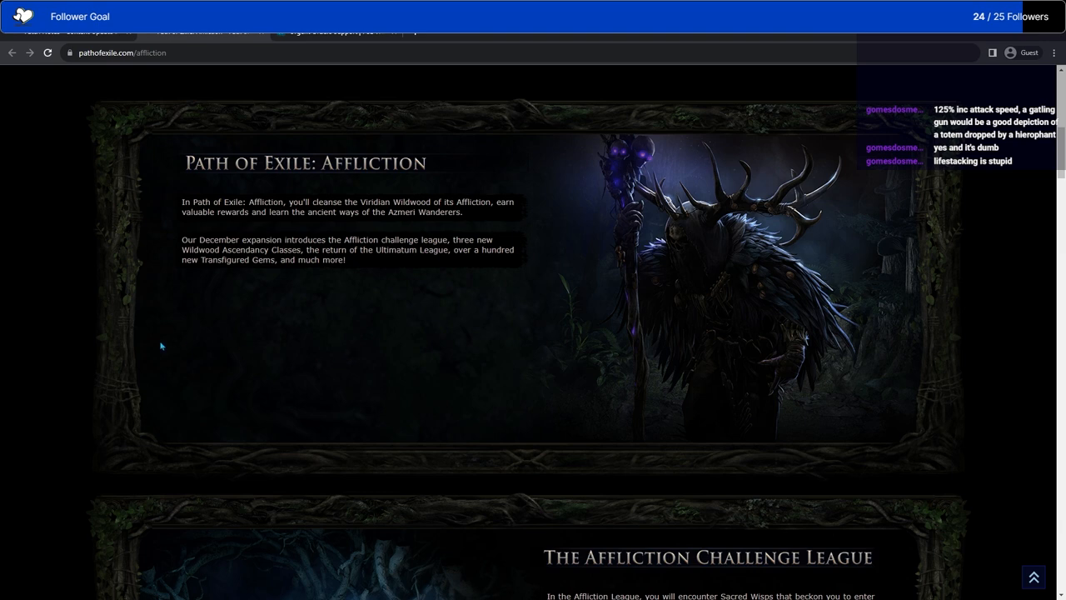
mouse_move(993, 311)
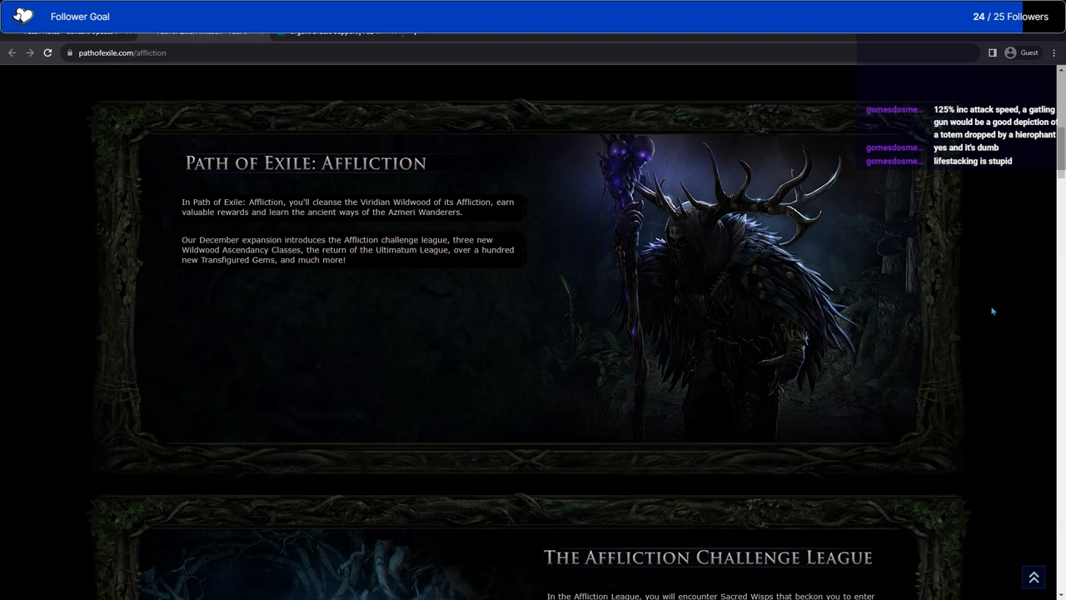
Scroll down past the Affliction intro and Challenge League to the Viridian Wildwood section.
scroll("down", 3)
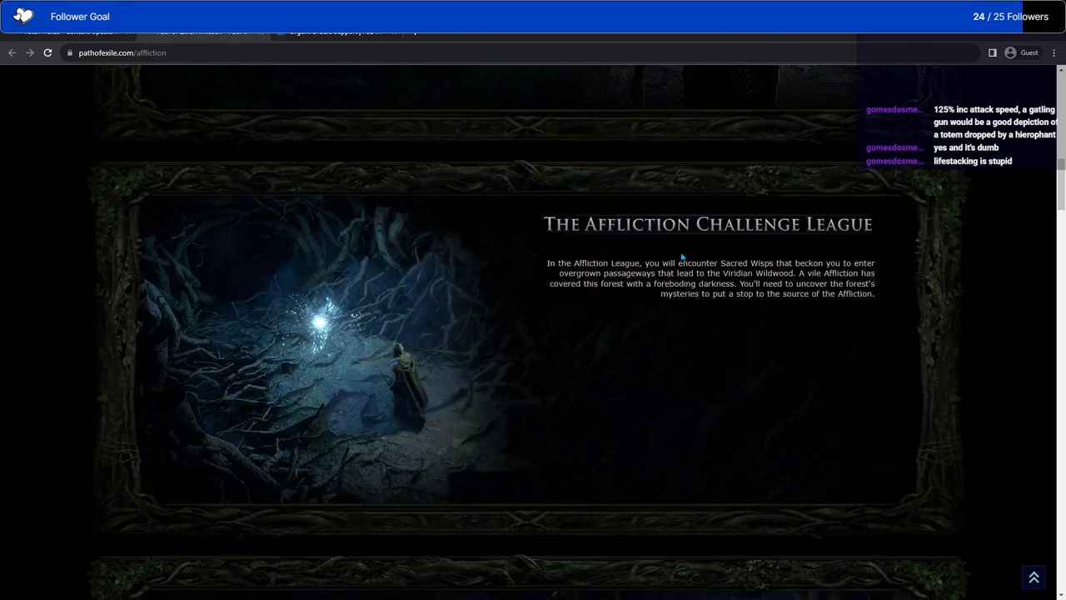
mouse_move(626, 282)
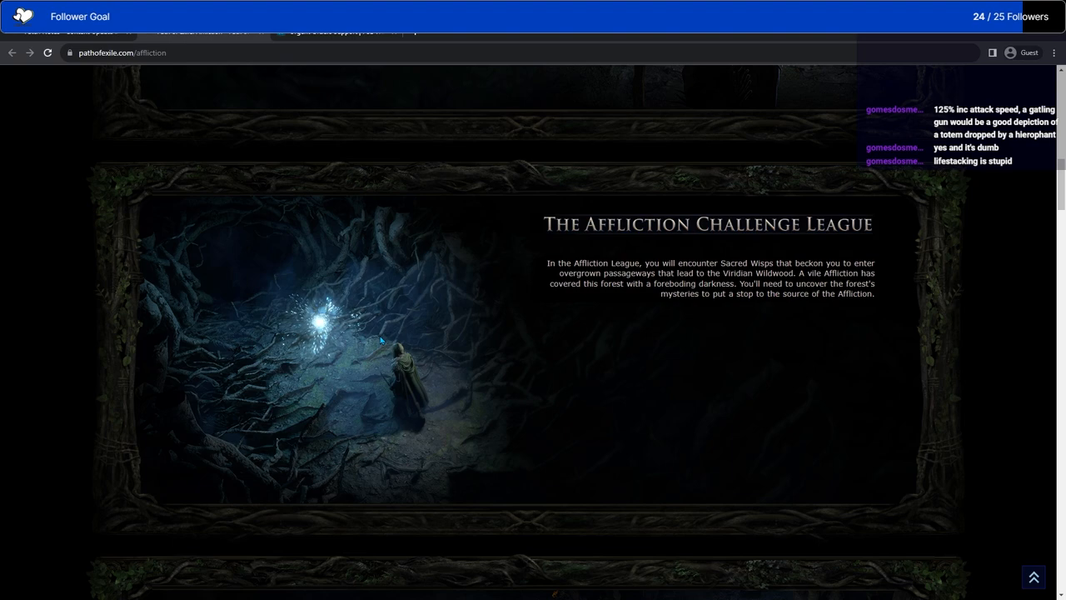
mouse_move(923, 320)
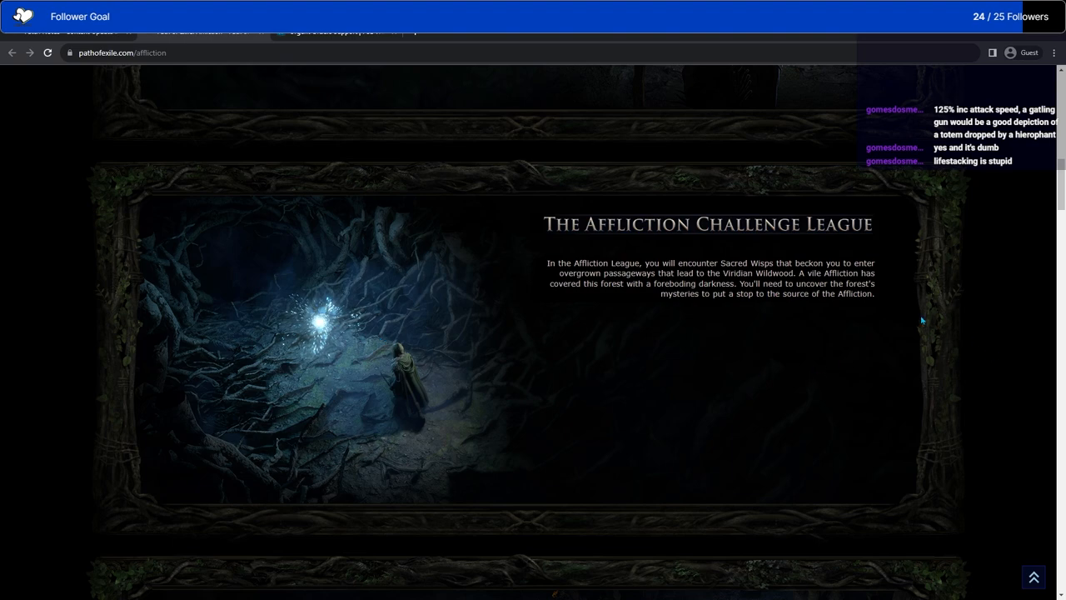
scroll("down", 3)
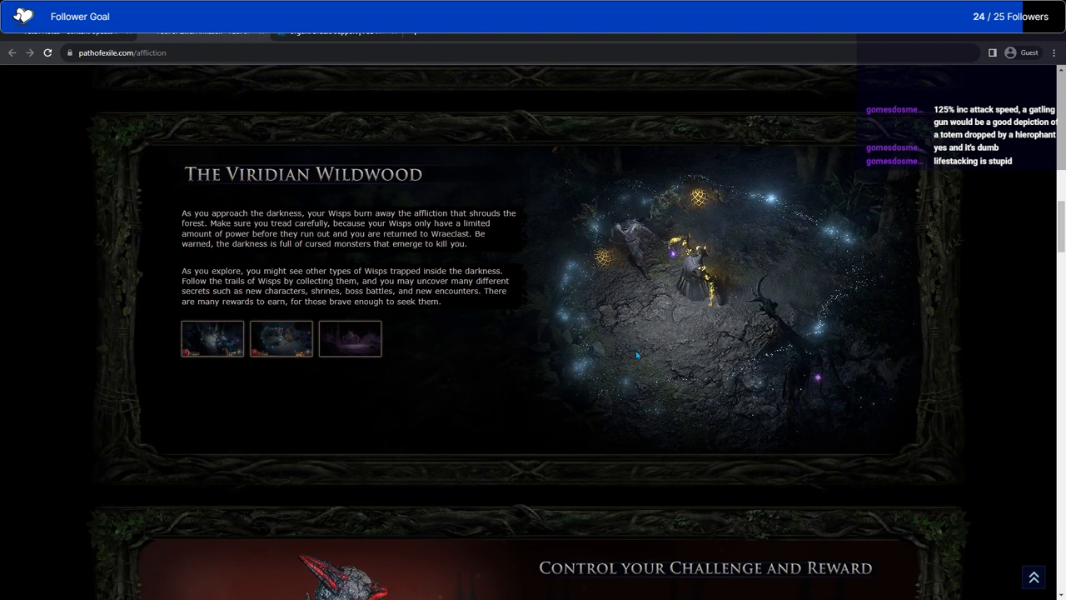
mouse_move(357, 371)
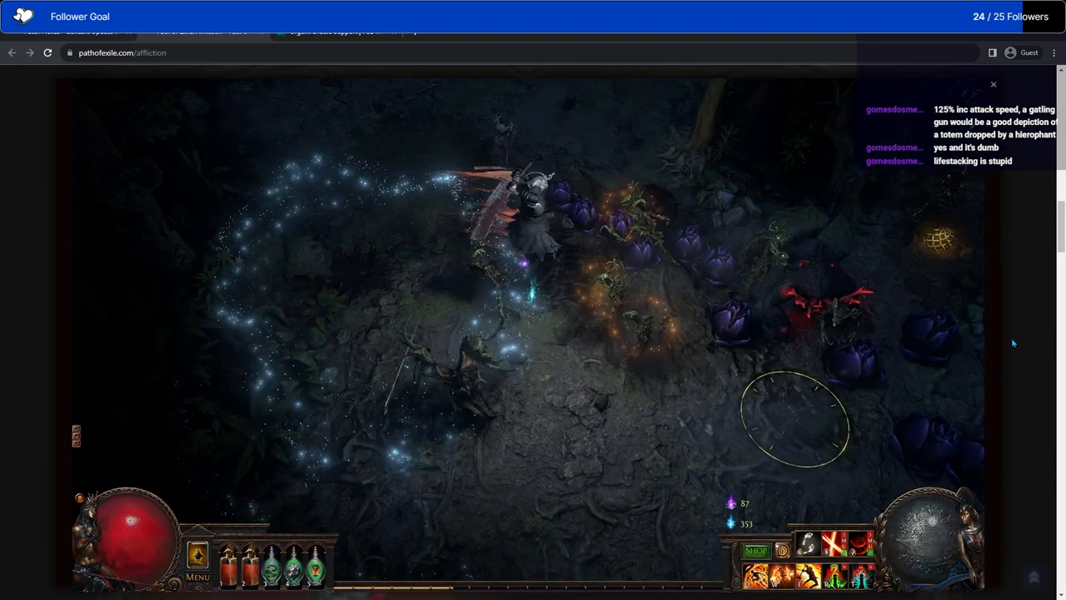
Scroll down to the Control your Challenge and Reward section on Wisp monster bonuses.
scroll("down", 3)
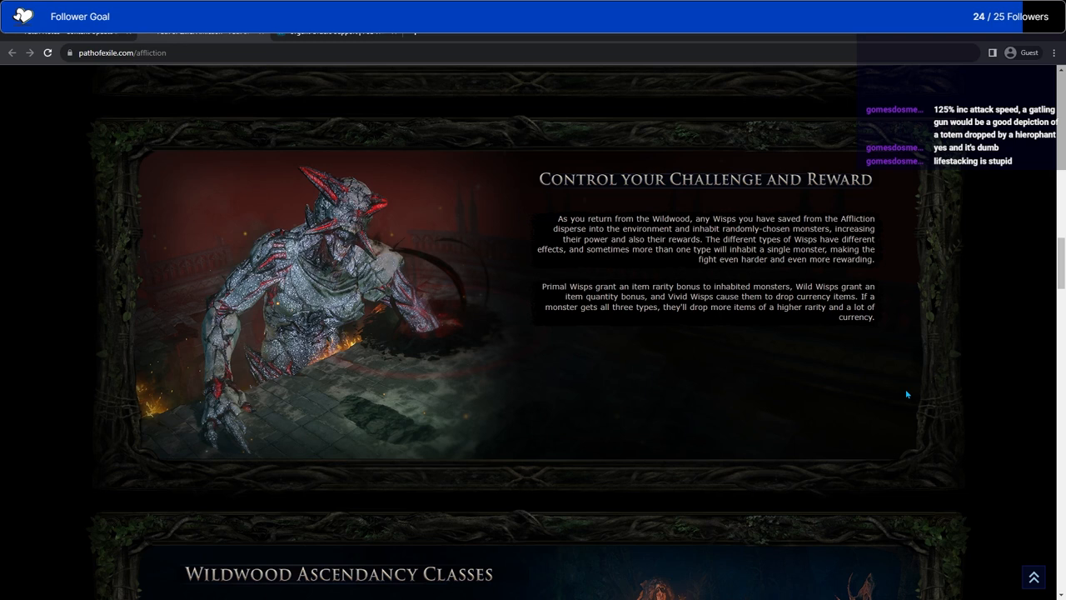
mouse_move(904, 400)
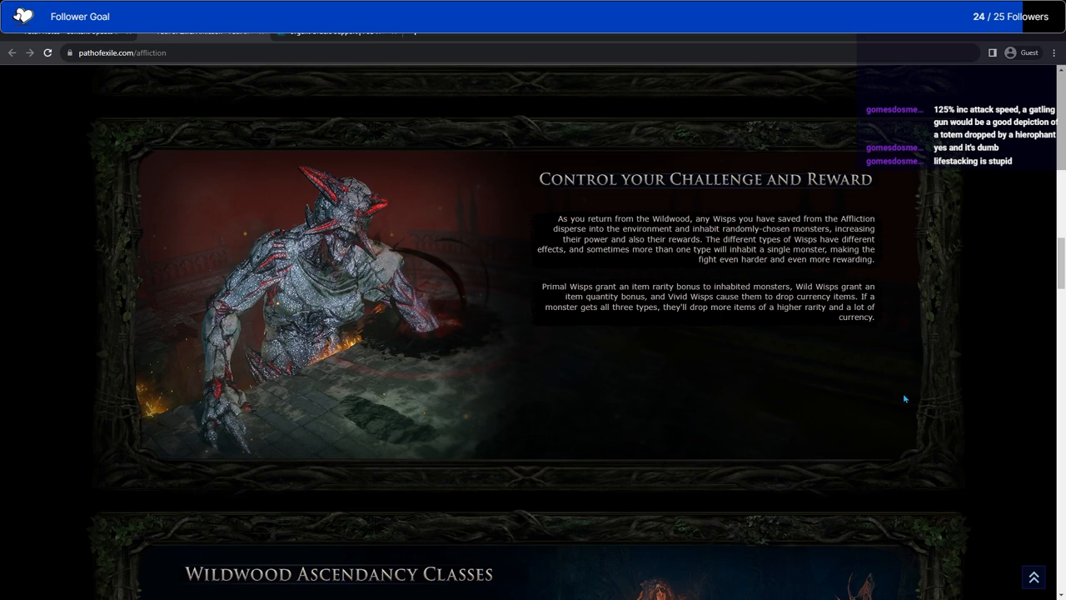
mouse_move(903, 399)
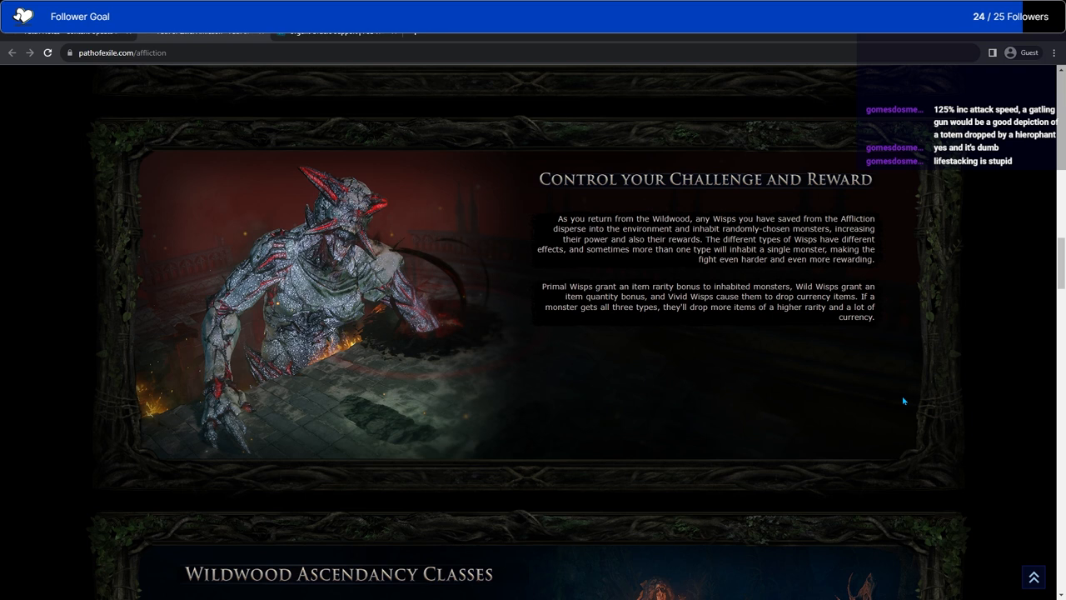
mouse_move(782, 383)
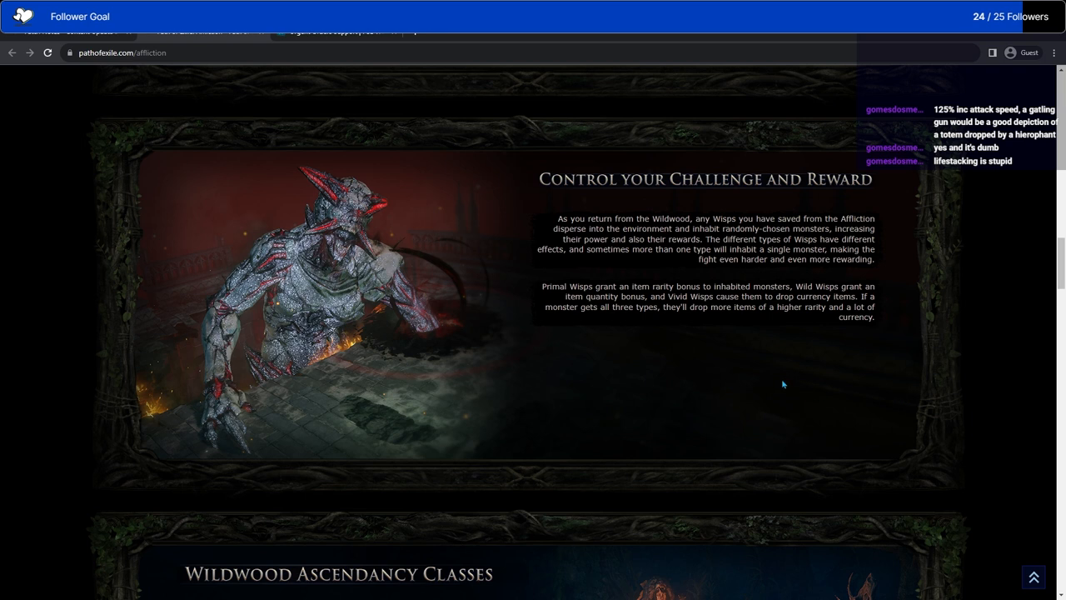
mouse_move(773, 400)
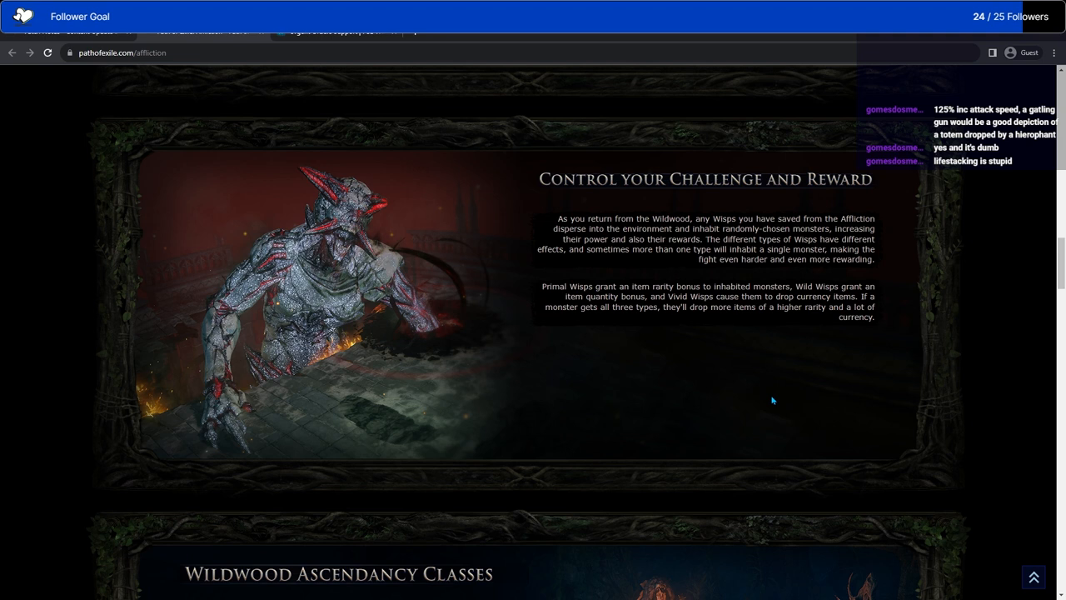
mouse_move(764, 405)
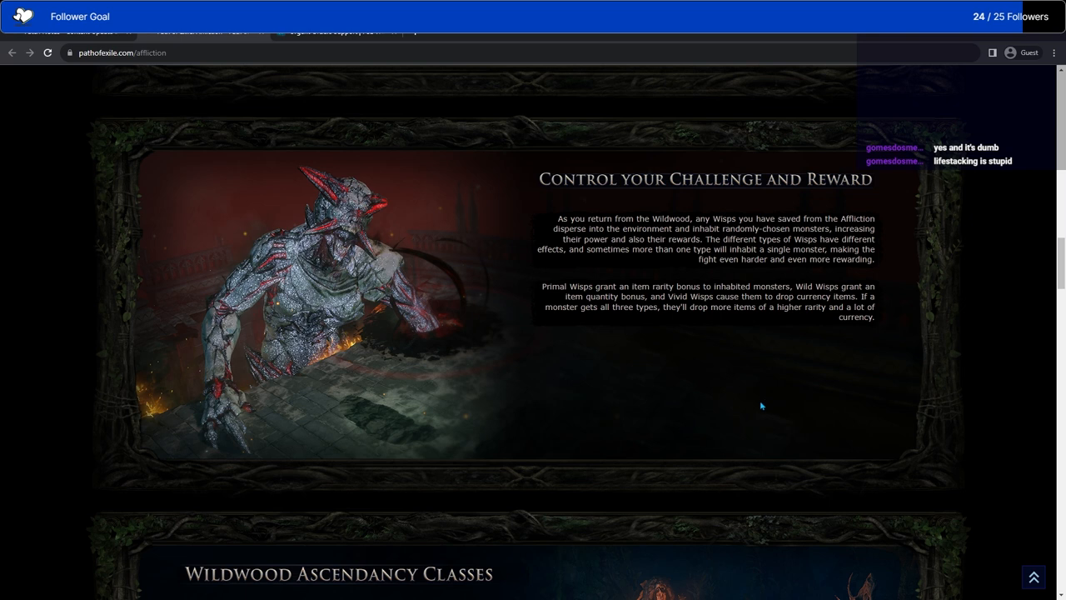
mouse_move(775, 386)
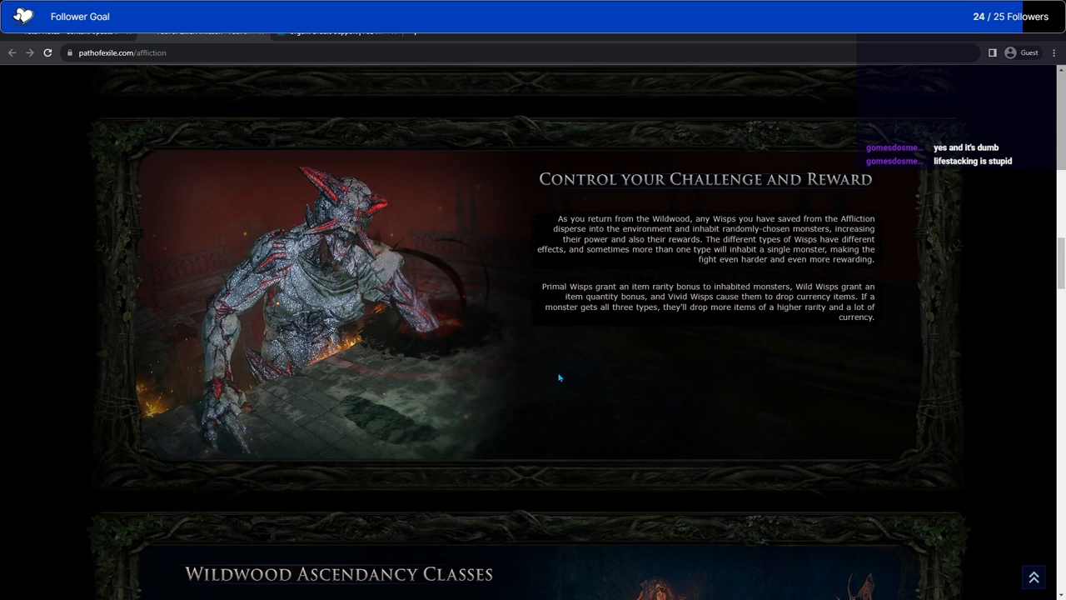
Scroll to frame the Wildwood Ascendancy Classes section about the Azmeri Wanderers.
scroll("down", 3)
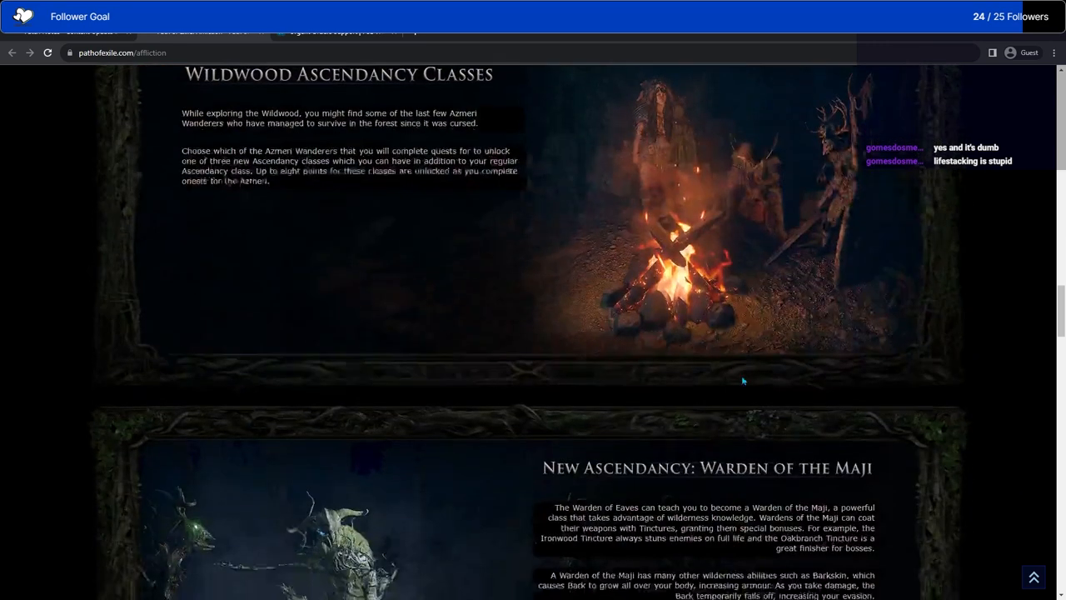
scroll("up", 3)
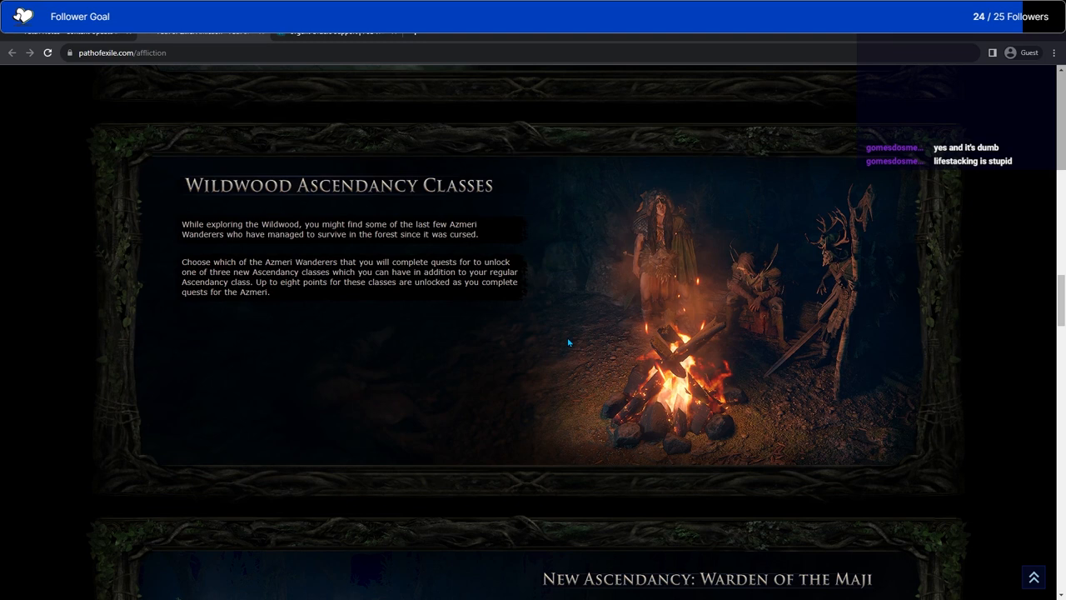
mouse_move(409, 317)
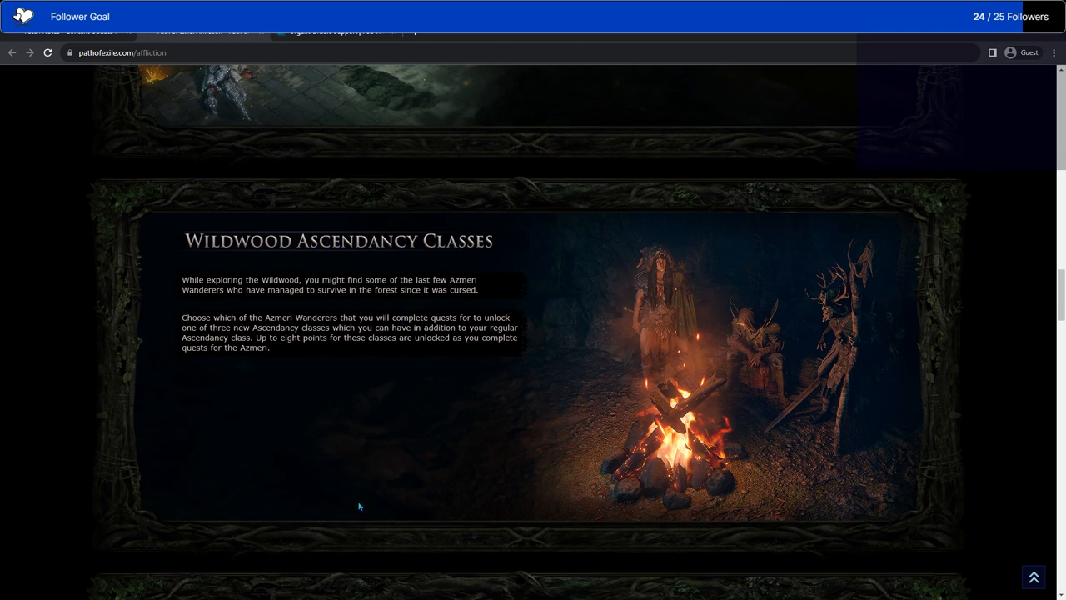
mouse_move(871, 366)
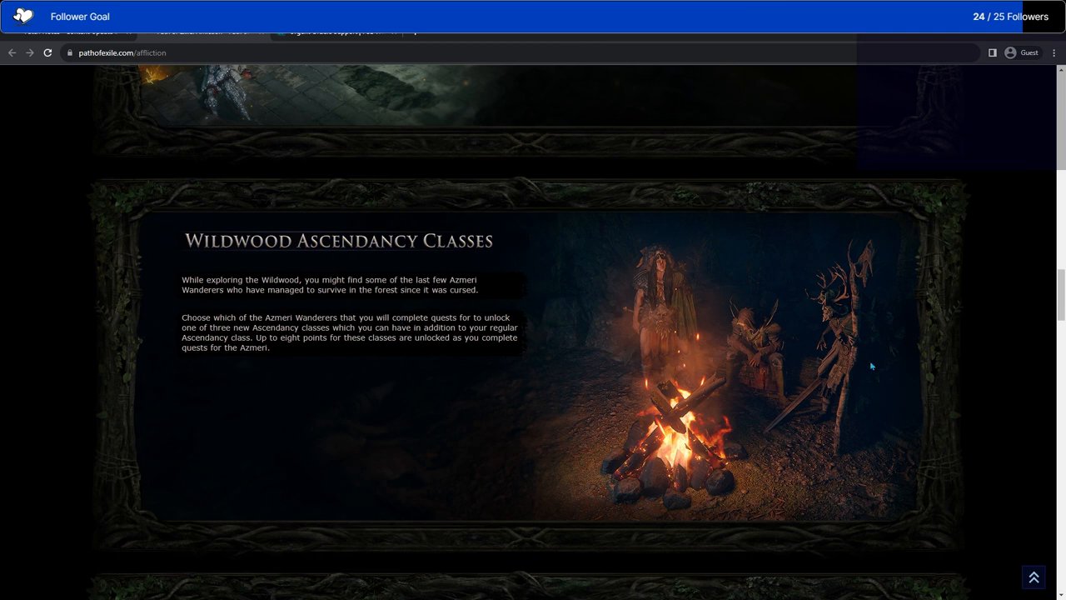
mouse_move(360, 433)
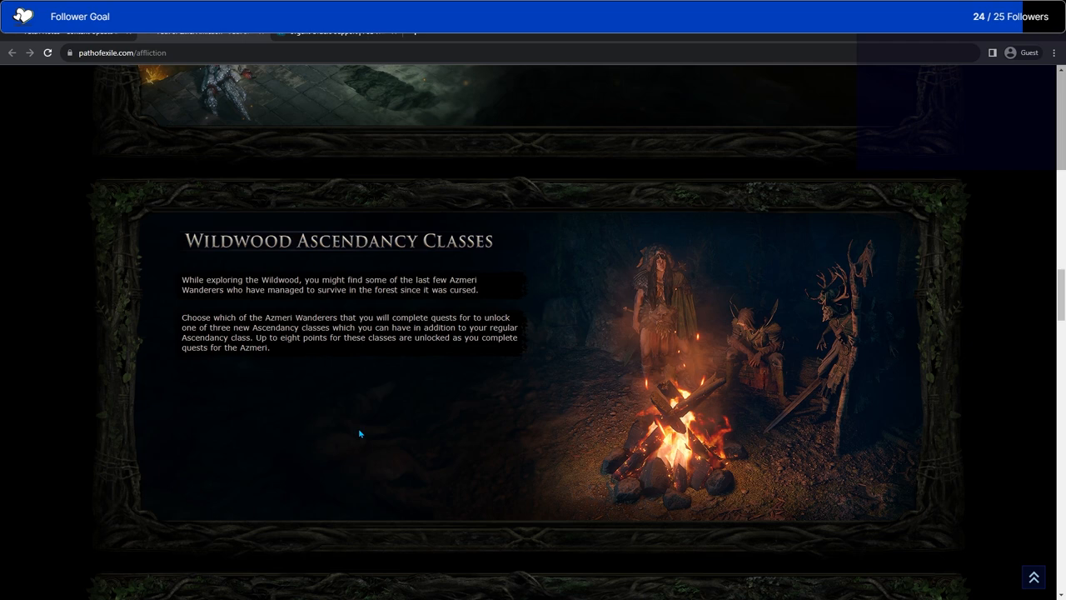
Scroll down to the New Ascendancy: Warden of the Maji section and its Tincture details.
scroll("down", 3)
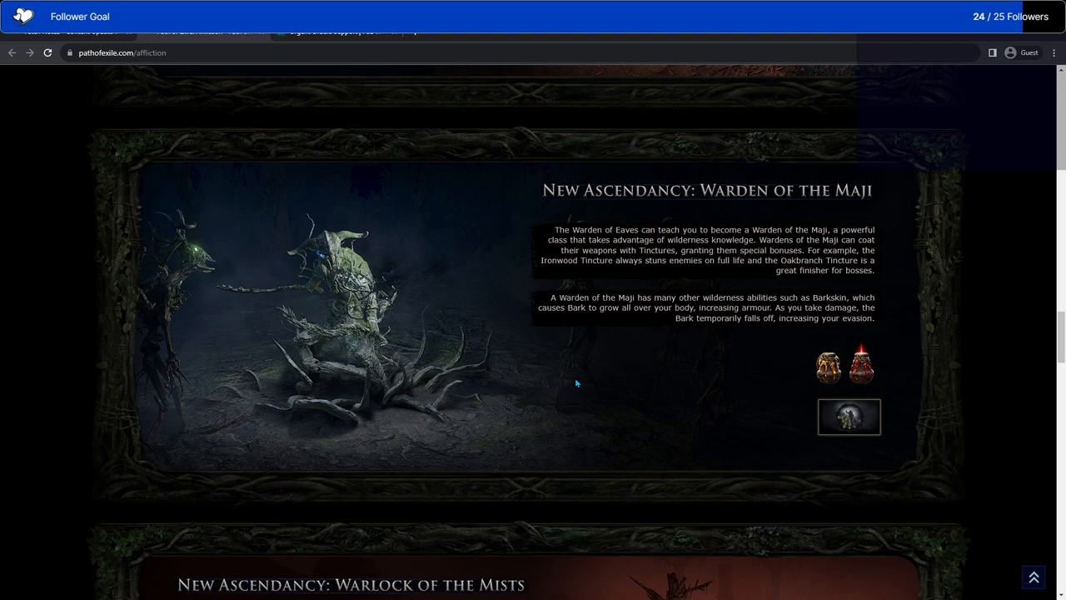
mouse_move(793, 373)
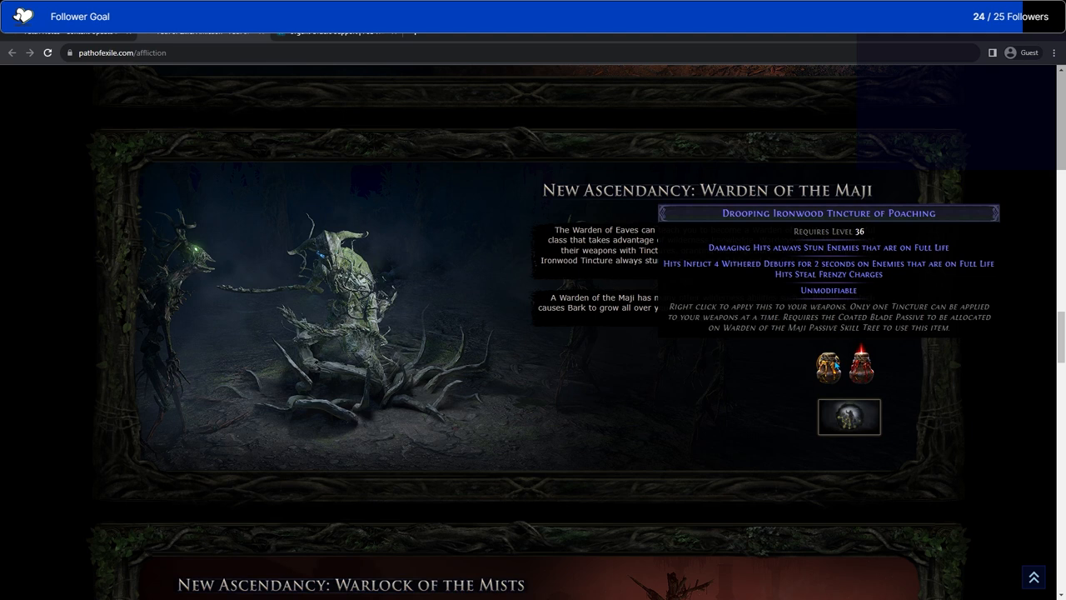
mouse_move(833, 363)
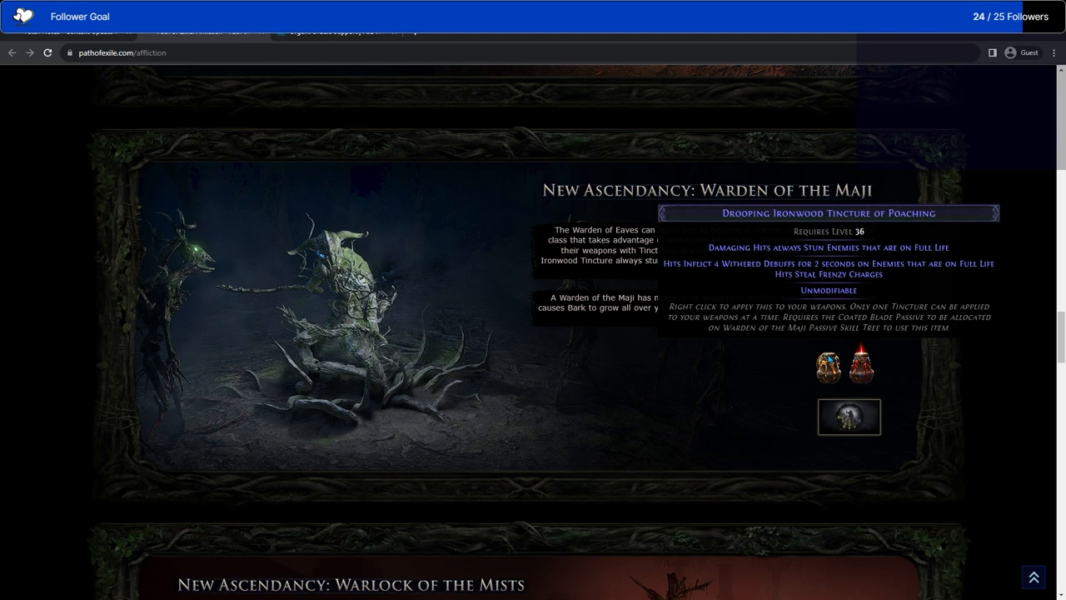
mouse_move(658, 197)
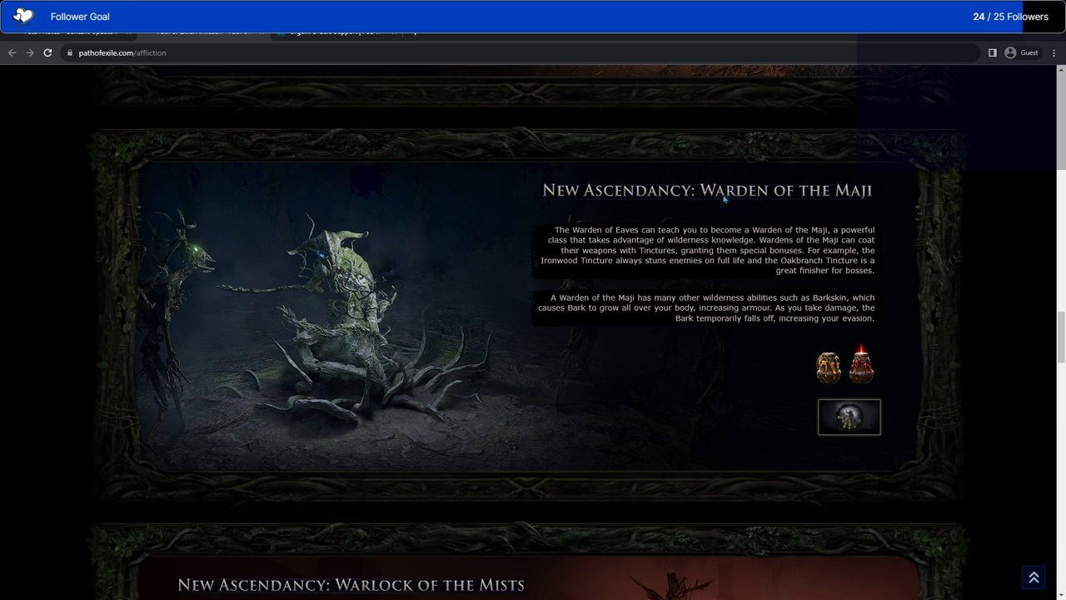
mouse_move(863, 366)
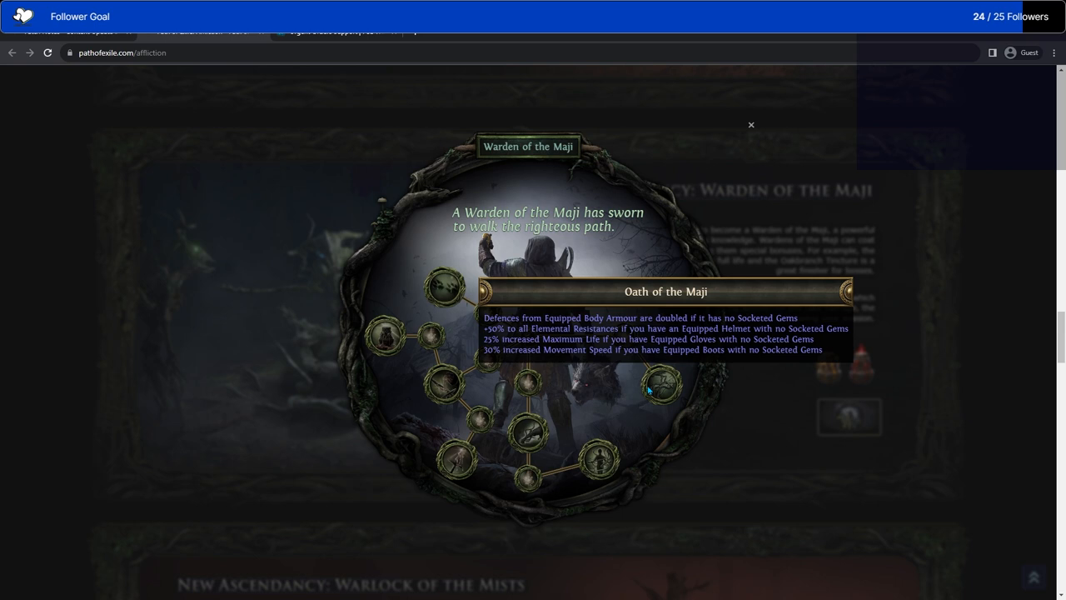
mouse_move(658, 387)
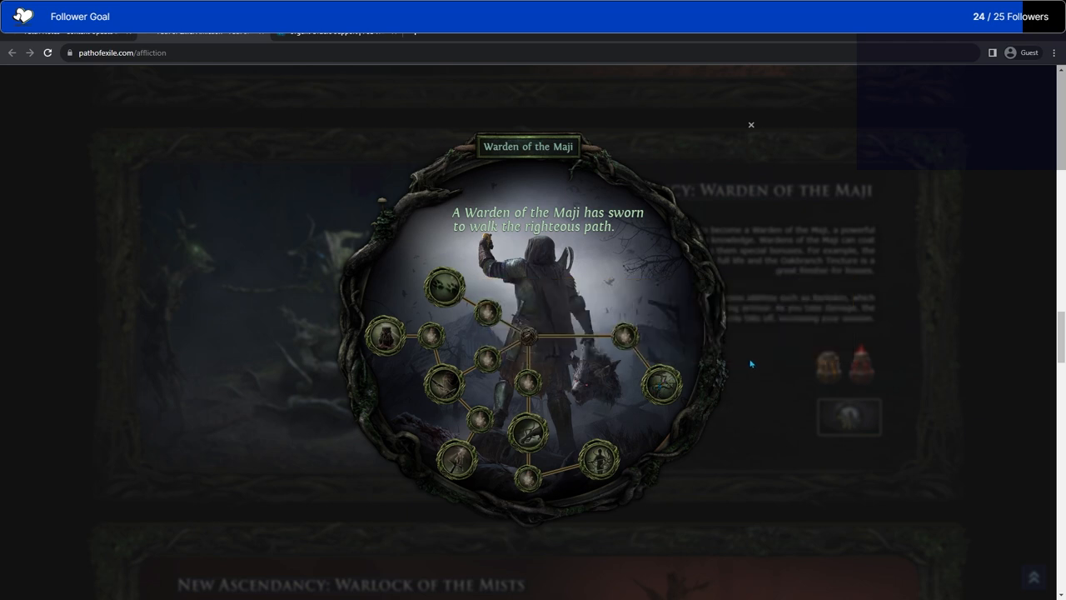
mouse_move(663, 385)
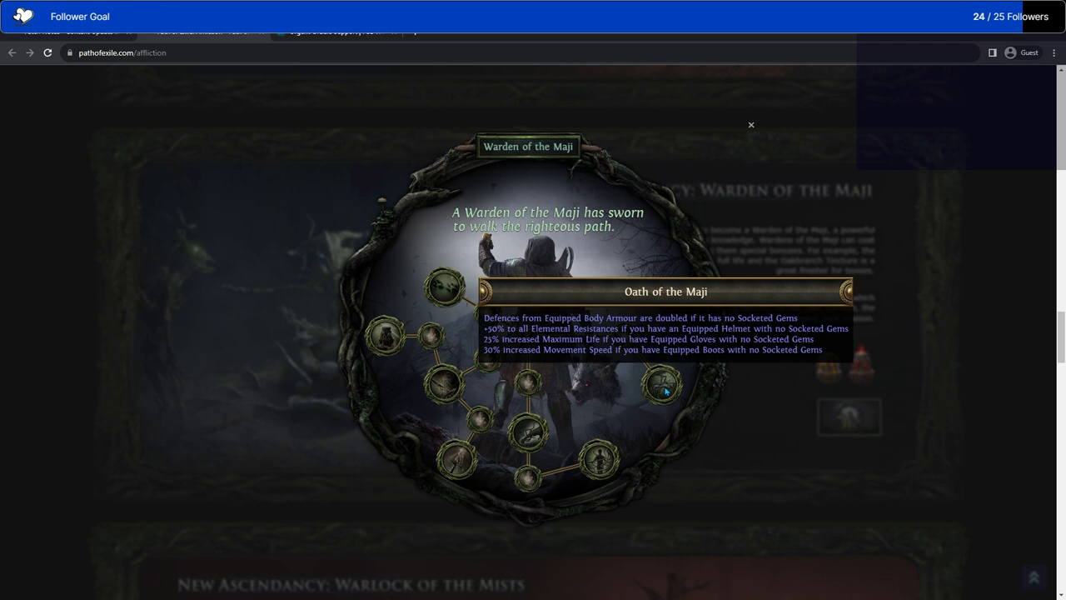
mouse_move(530, 429)
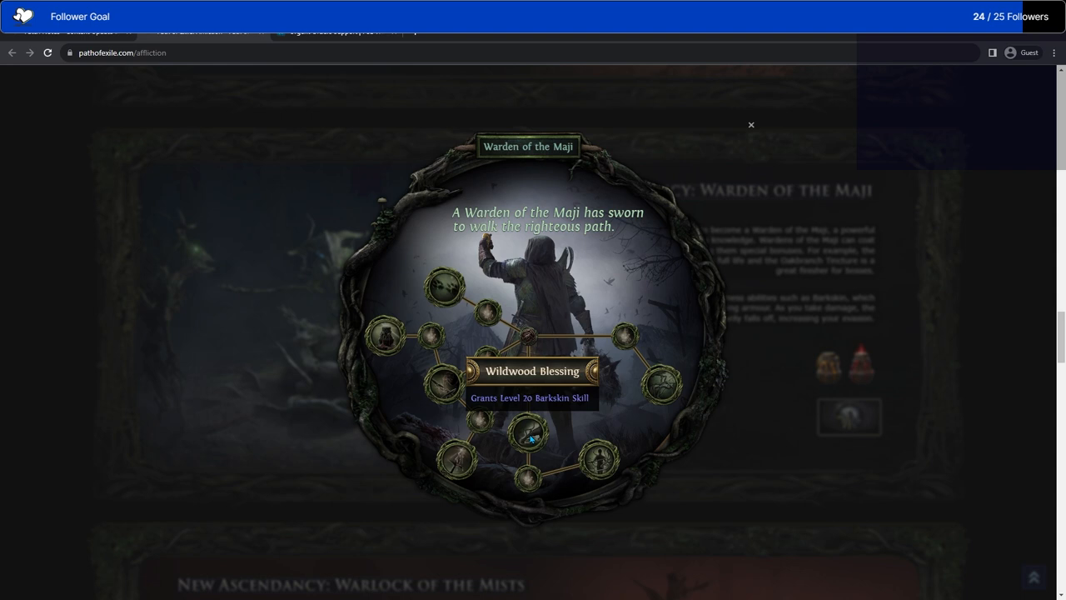
mouse_move(598, 458)
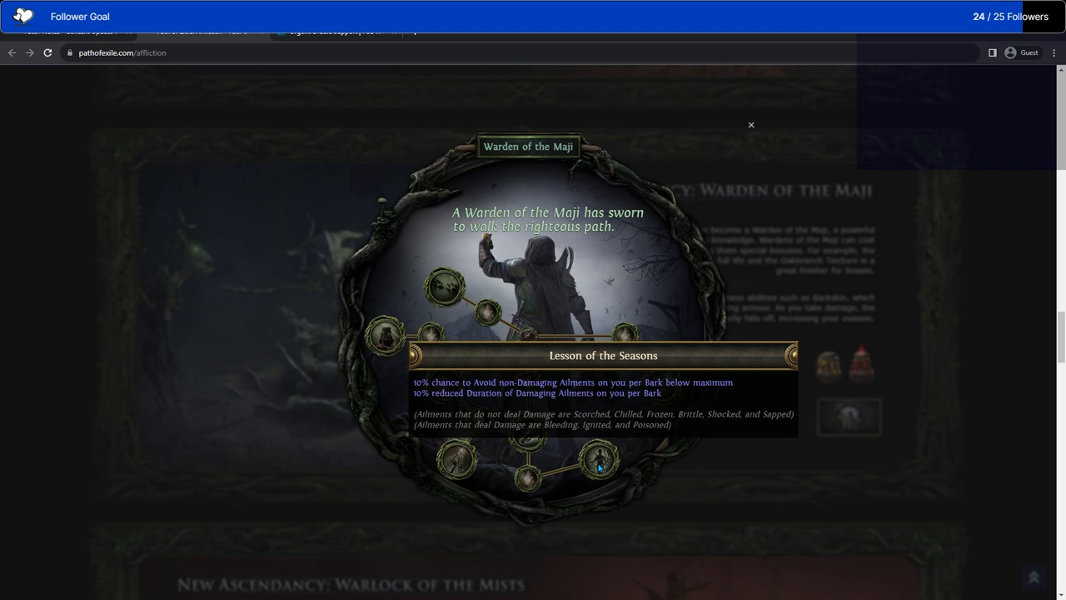
mouse_move(442, 387)
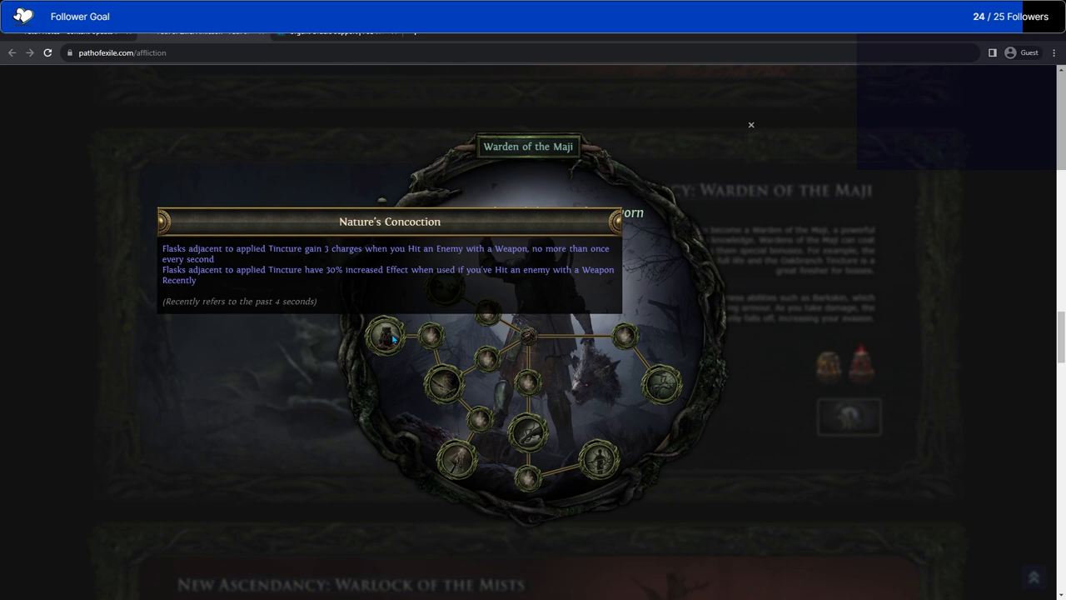
Scroll down from the Warden of the Maji tree to the Warlock of the Mists section.
scroll("down", 3)
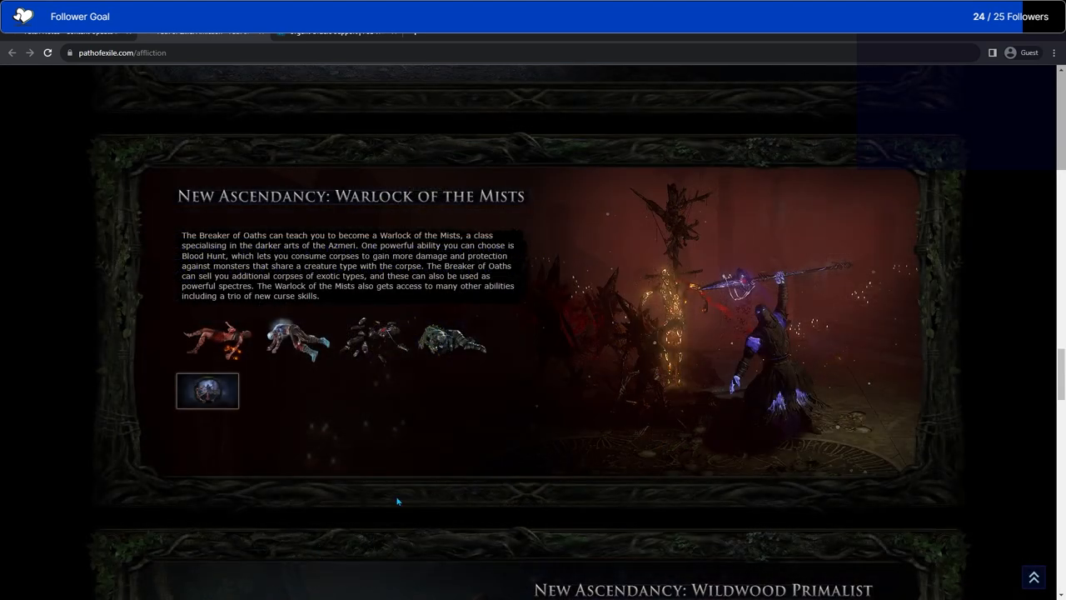
mouse_move(430, 440)
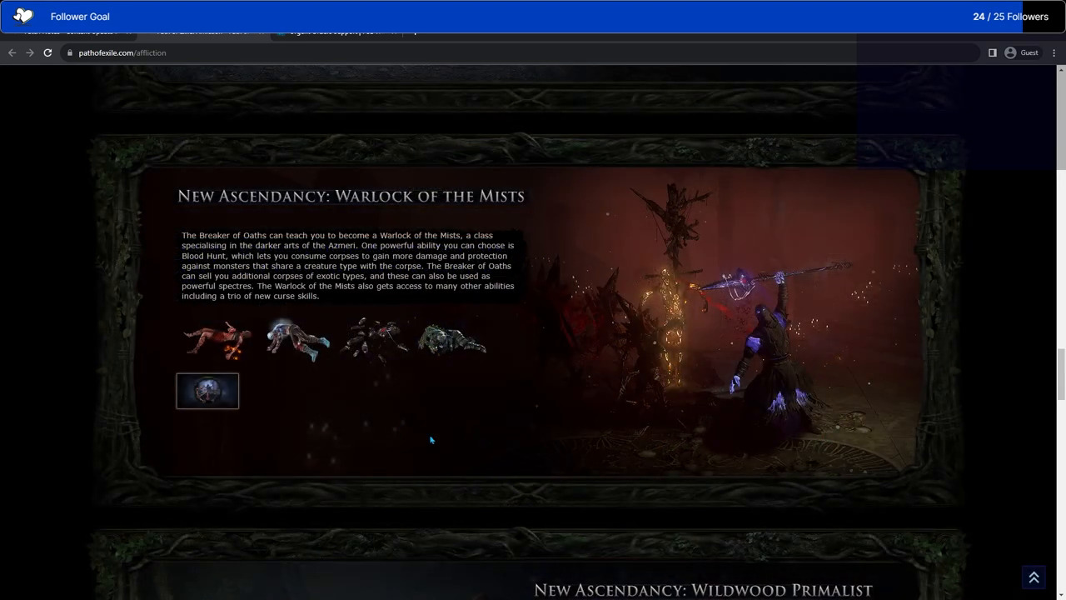
mouse_move(375, 336)
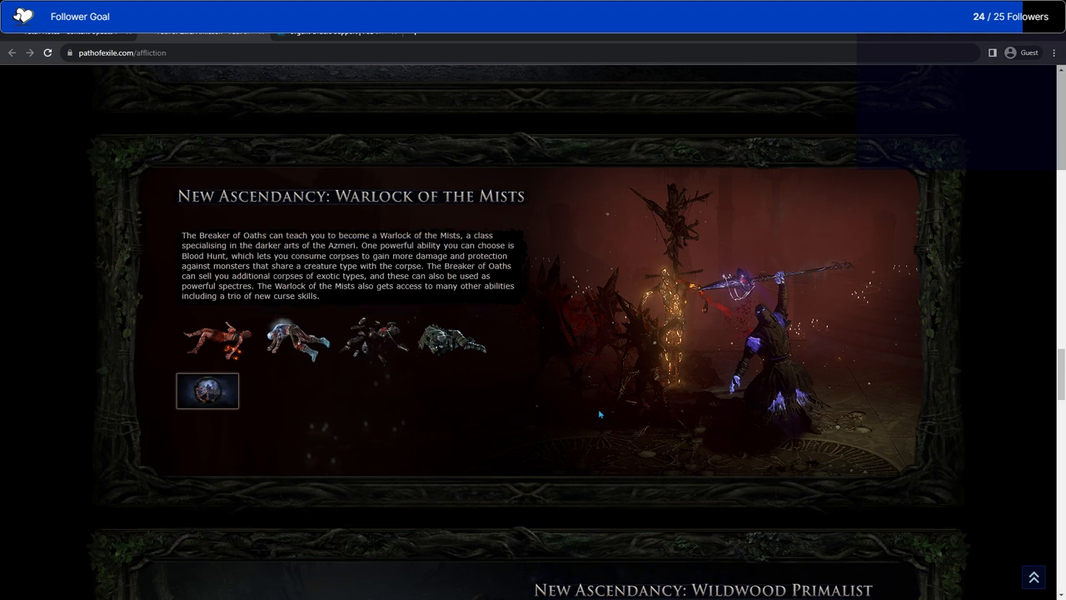
mouse_move(553, 370)
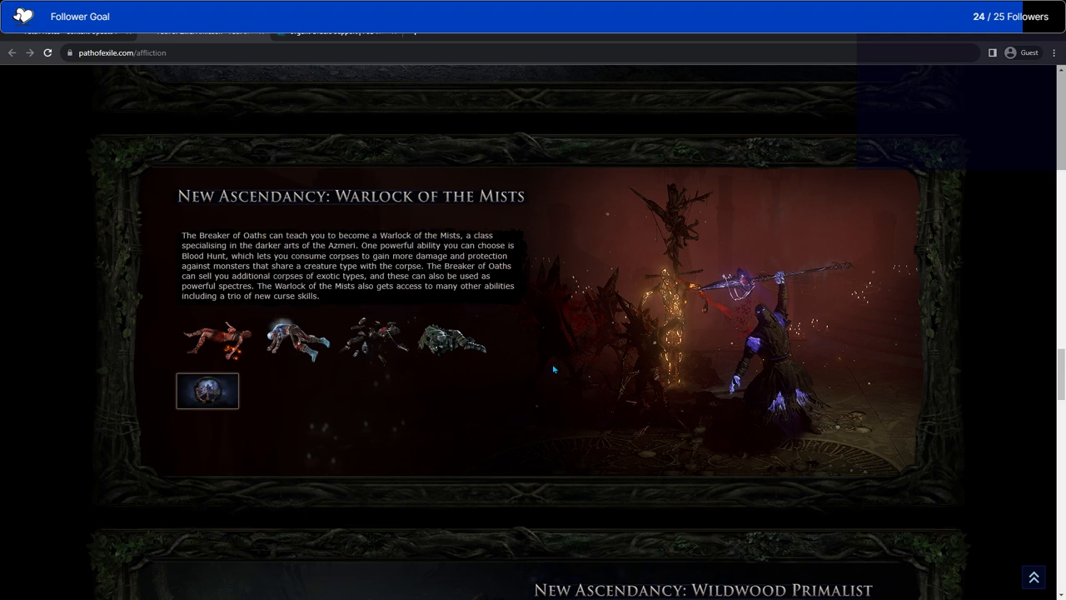
mouse_move(215, 339)
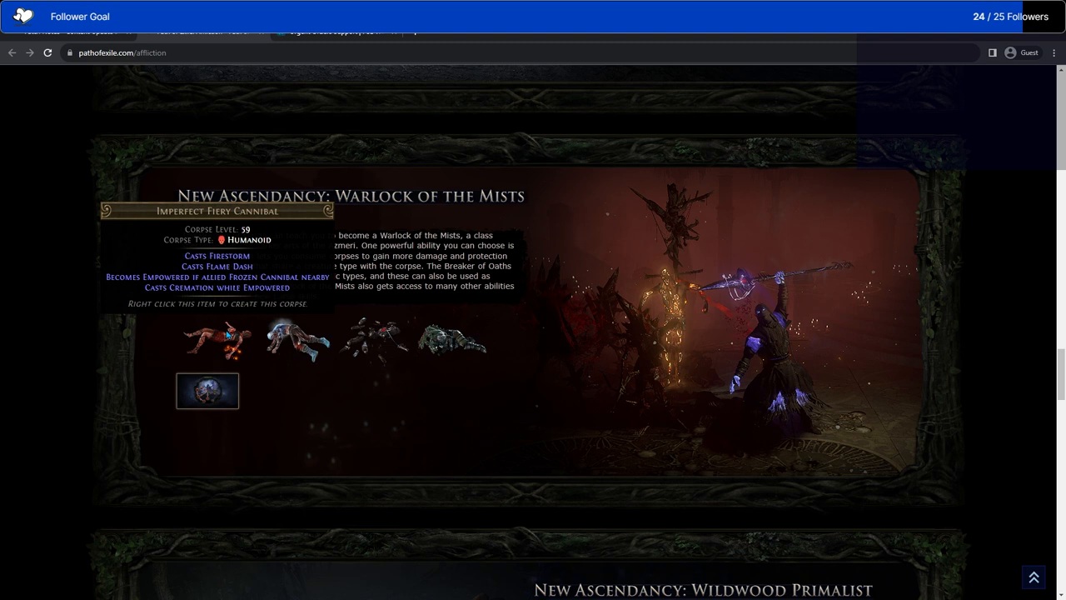
mouse_move(230, 337)
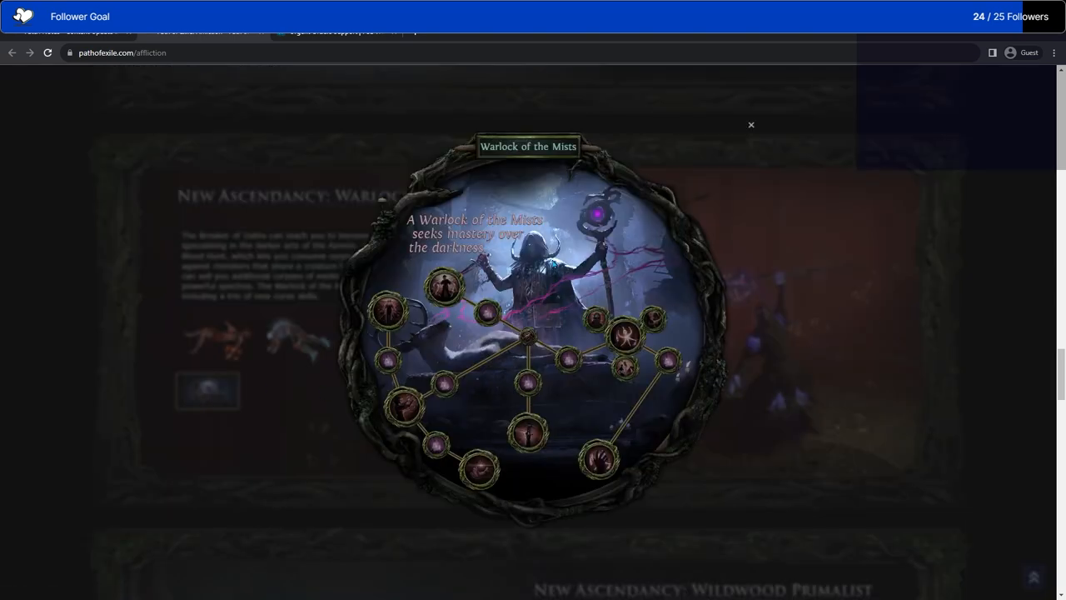
mouse_move(443, 287)
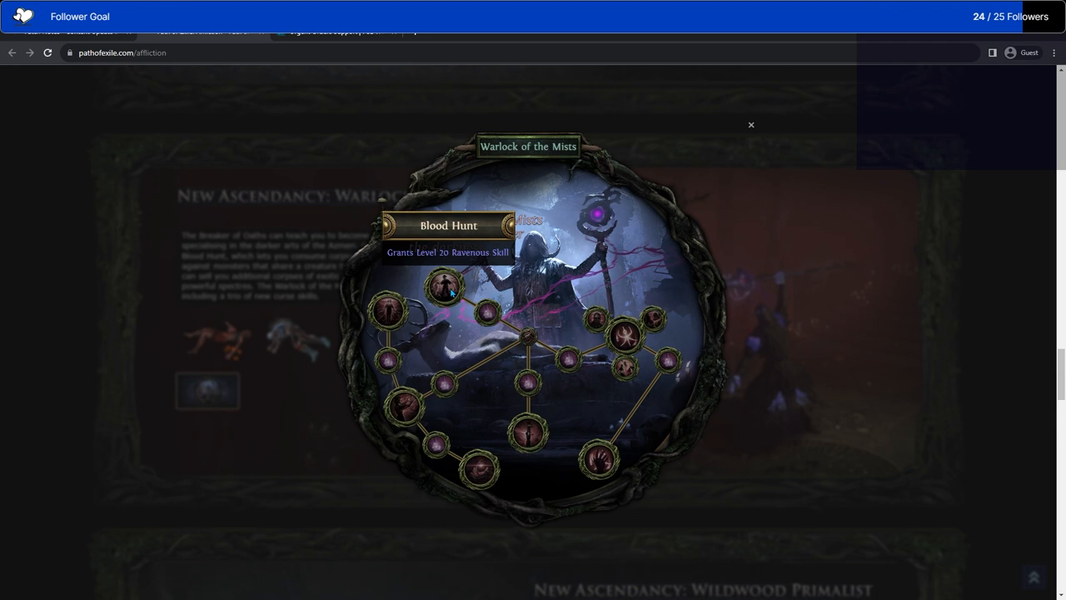
Close the Warlock of the Mists ascendancy tree overlay to return to the Warlock section.
left_click(749, 125)
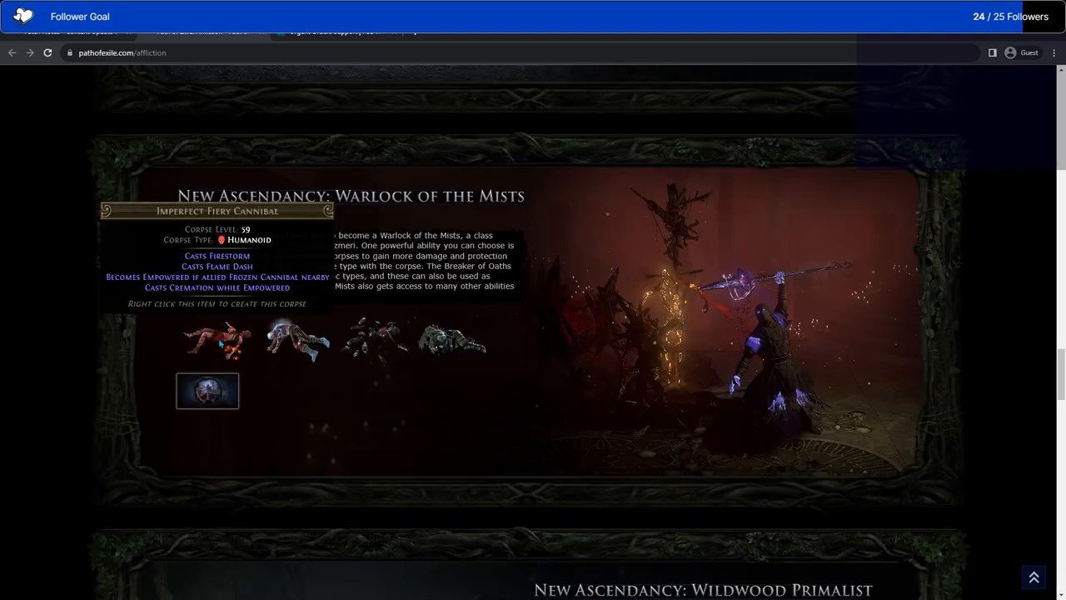
mouse_move(210, 351)
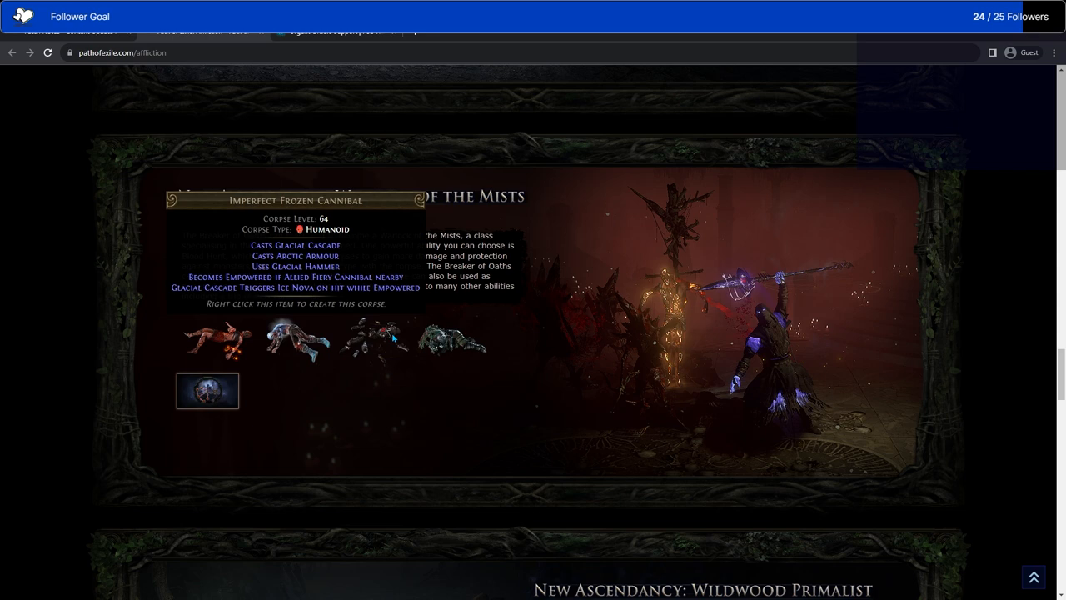
mouse_move(373, 336)
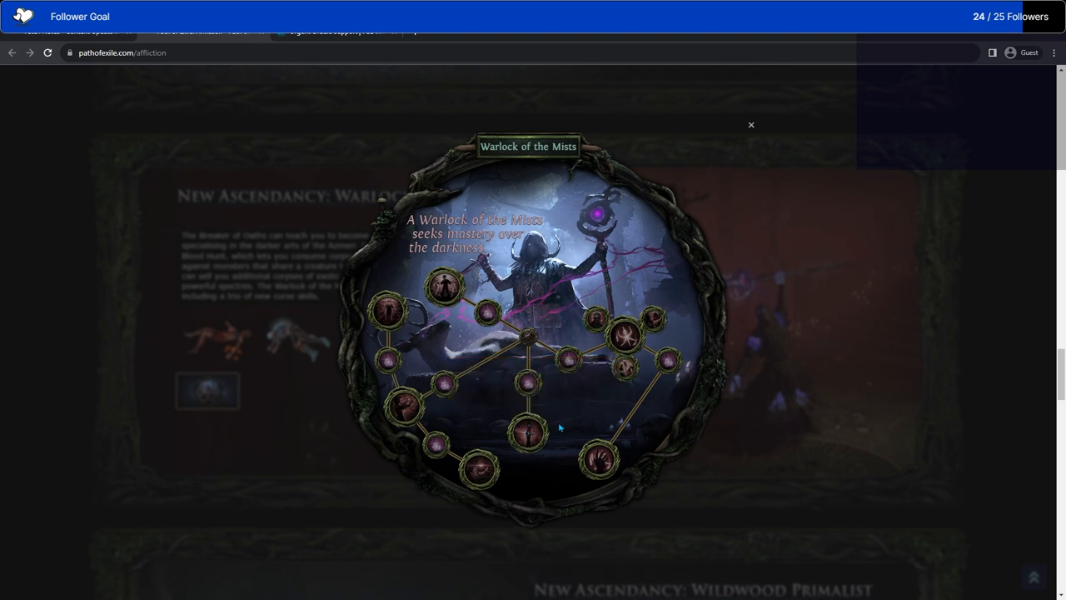
mouse_move(625, 336)
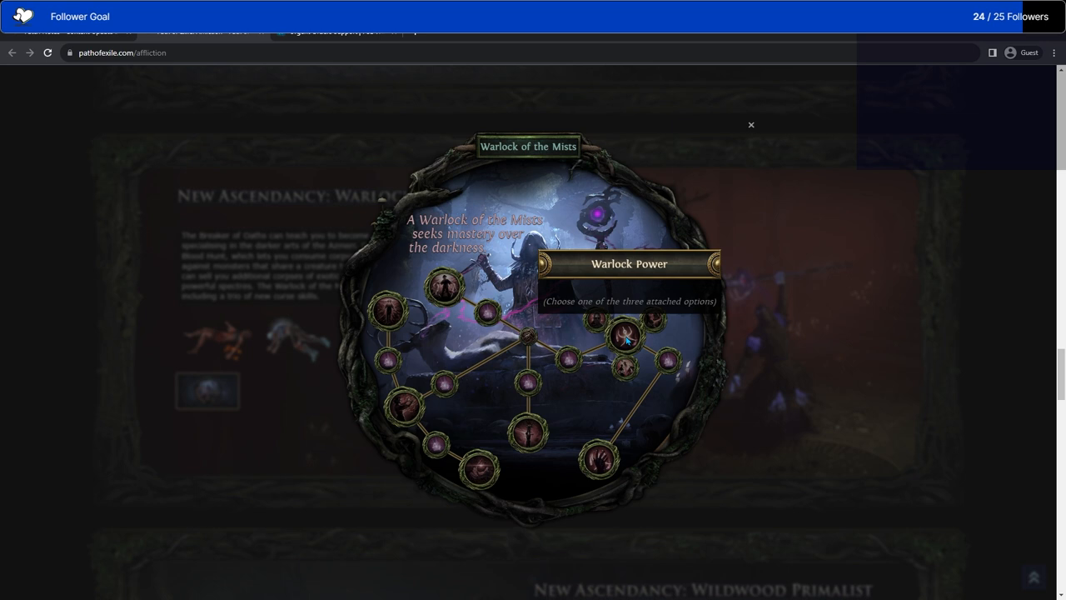
mouse_move(626, 335)
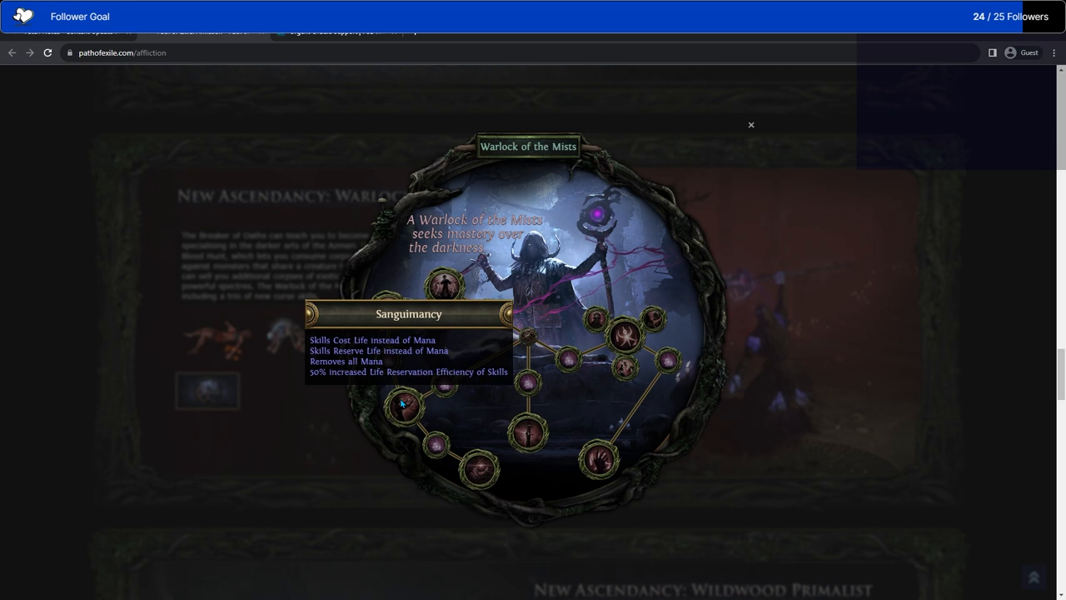
mouse_move(399, 405)
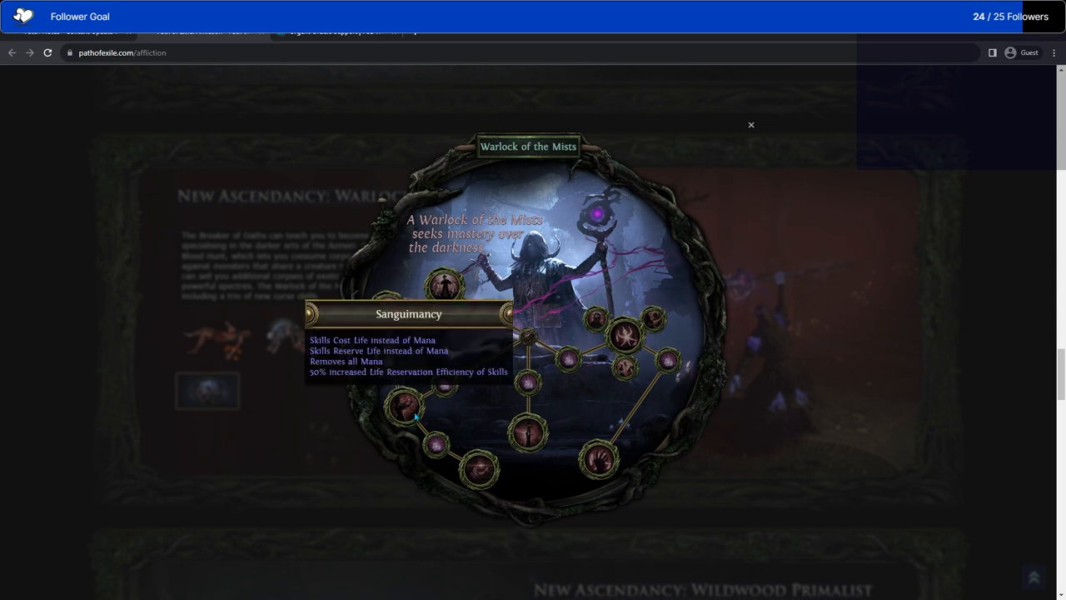
mouse_move(416, 413)
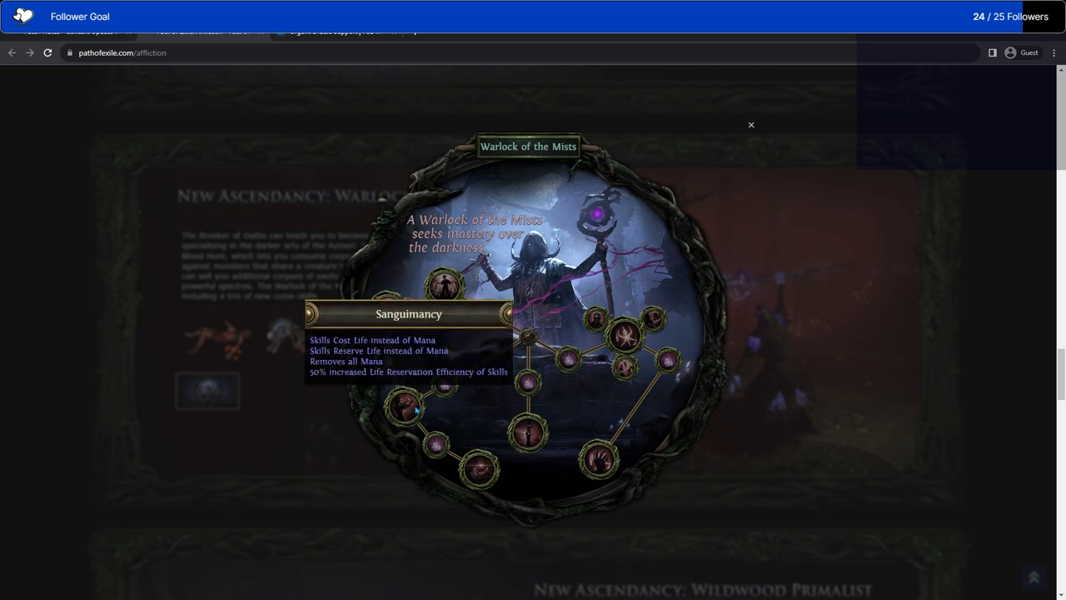
mouse_move(386, 308)
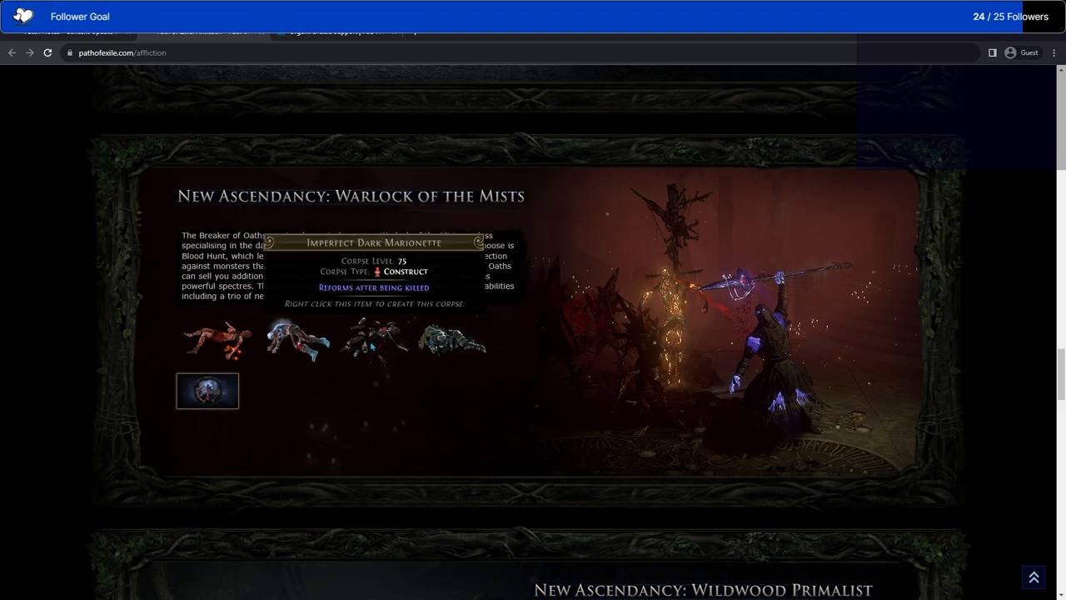
mouse_move(511, 348)
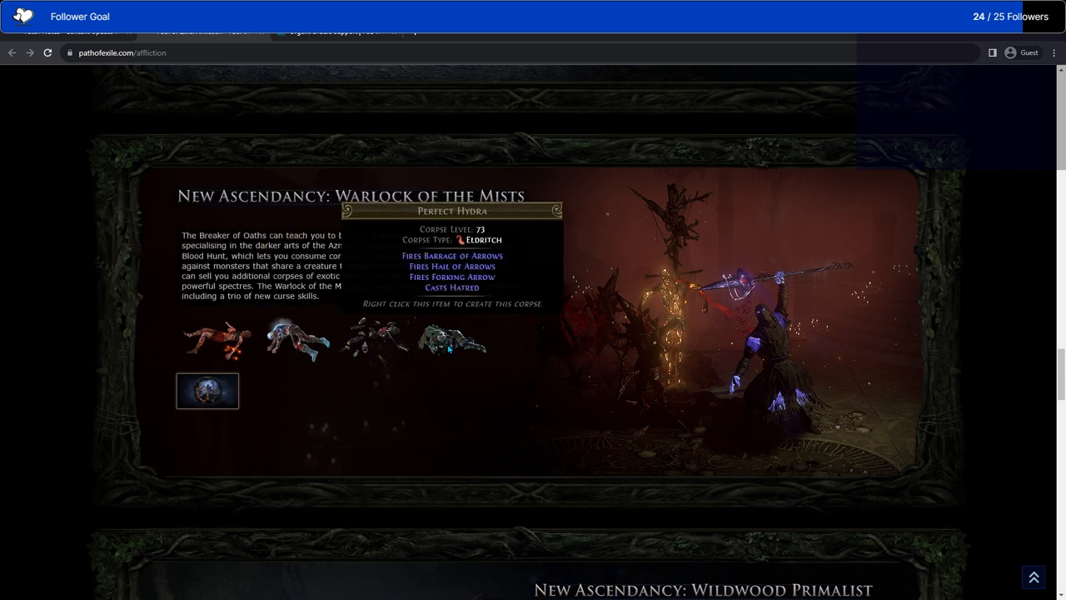
mouse_move(458, 370)
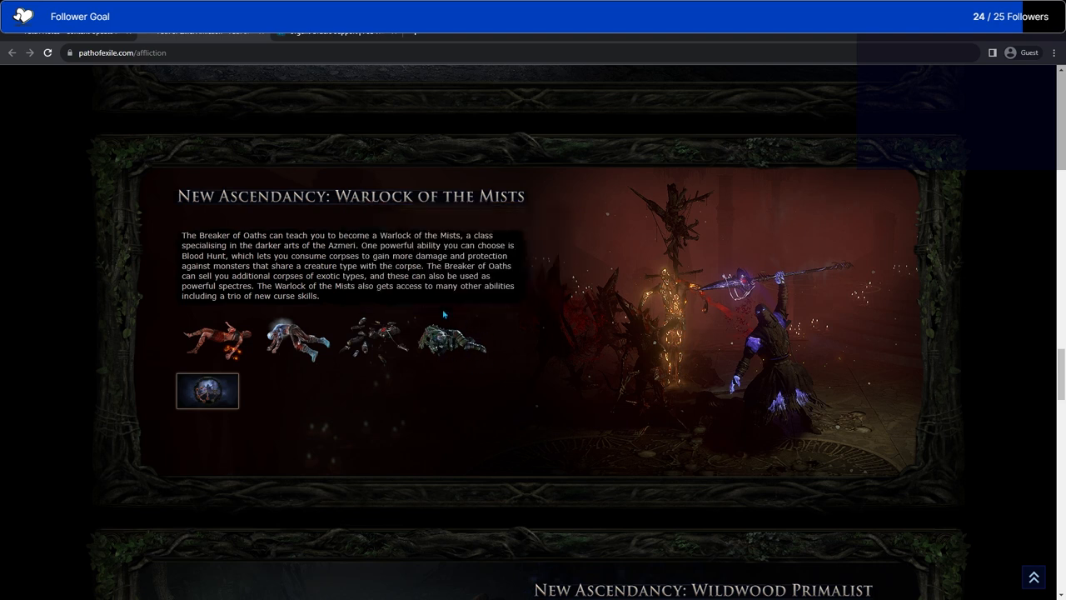
mouse_move(452, 341)
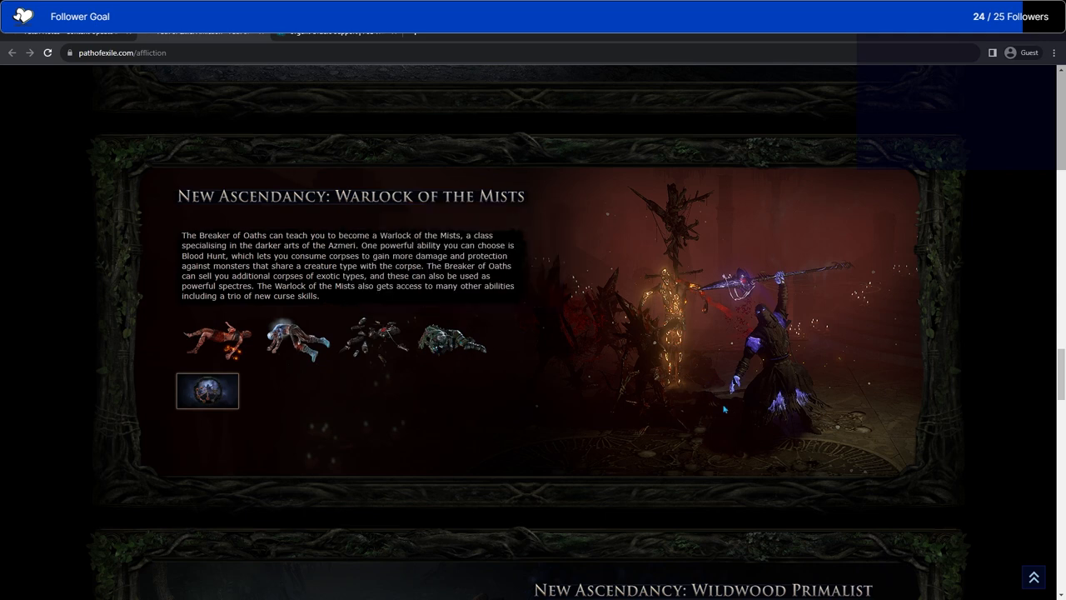
Scroll down from the Warlock corpse items to the Wildwood Primalist section.
scroll("down", 3)
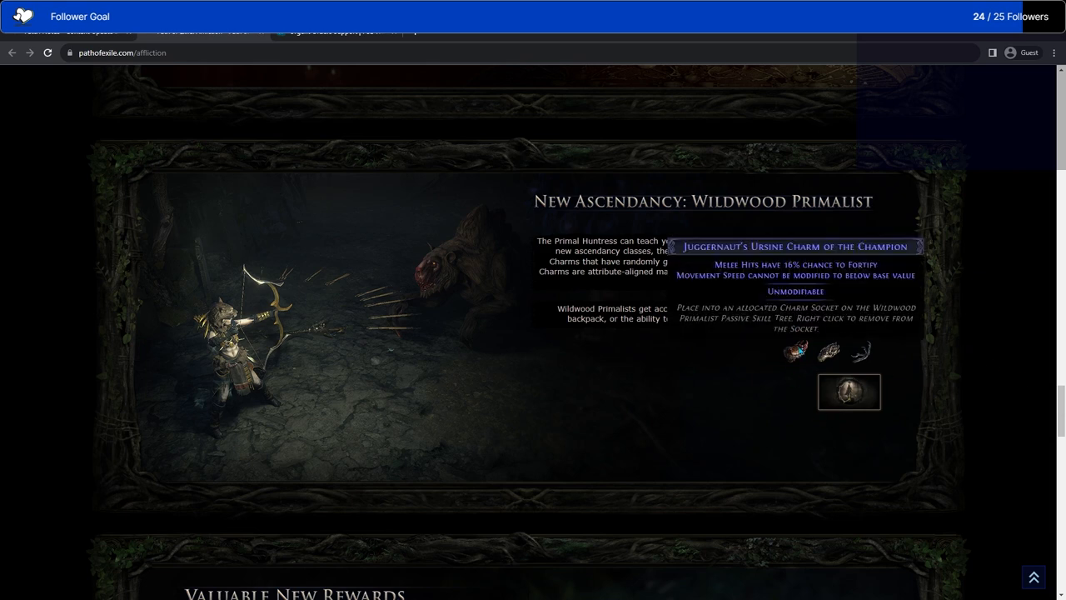
View the Wildwood Primalist ascendancy tree, close it to check charms, then reopen the tree.
left_click(850, 391)
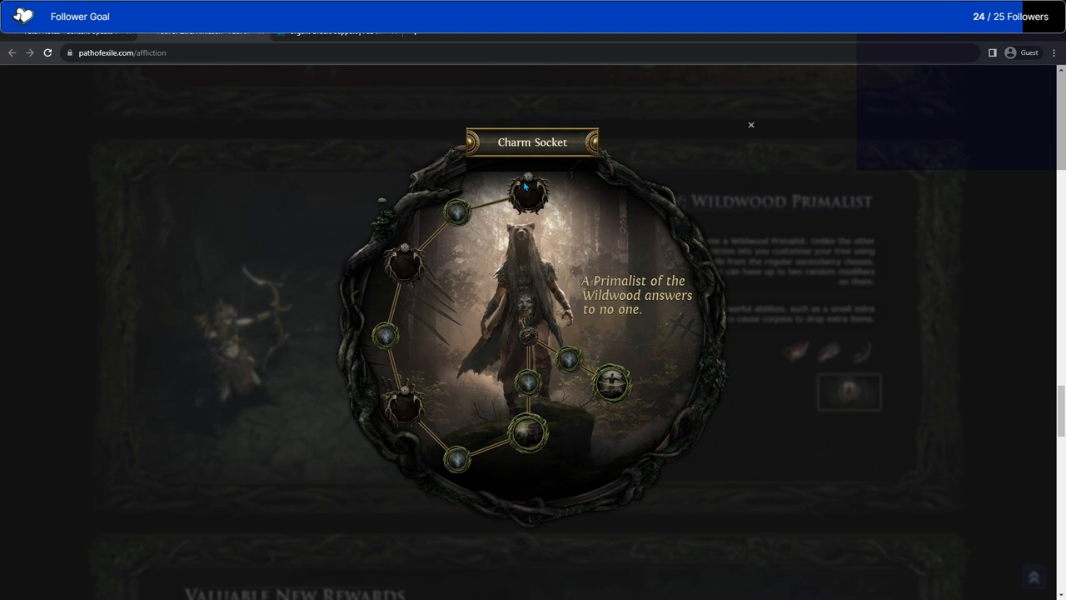
left_click(750, 125)
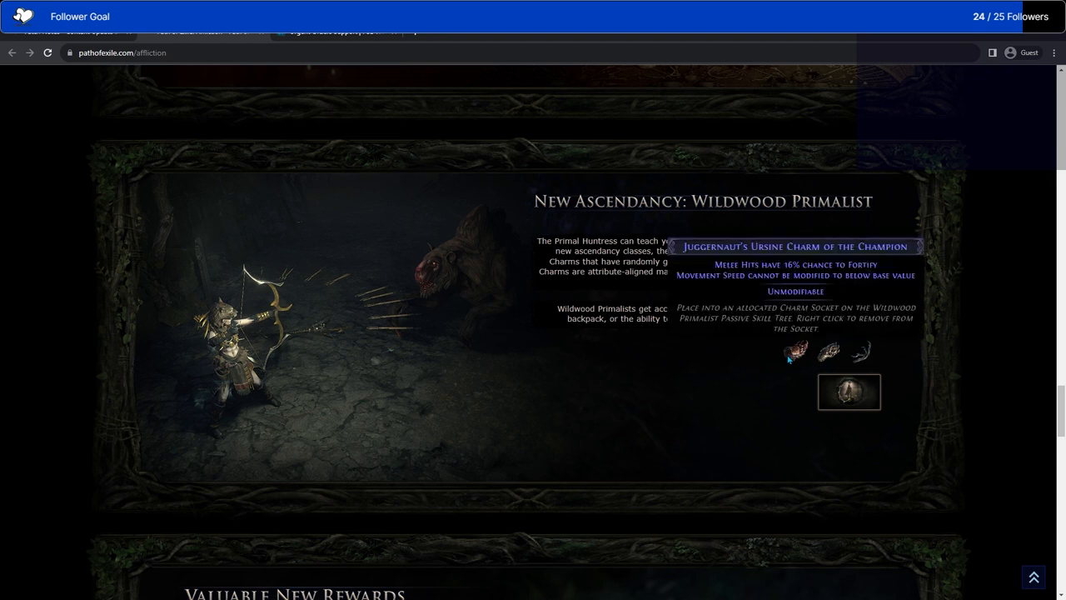
mouse_move(803, 364)
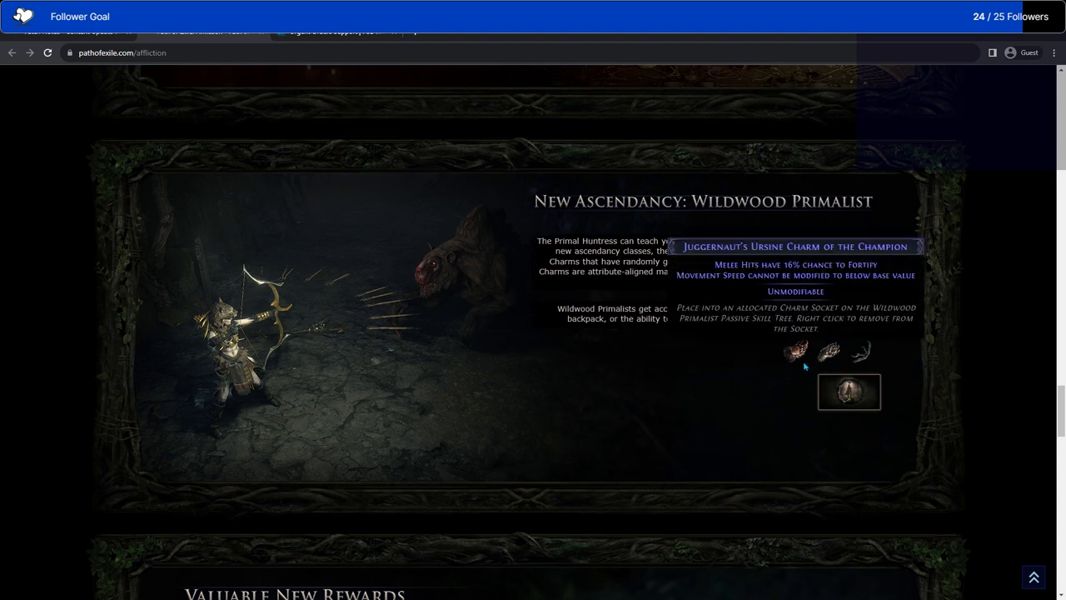
mouse_move(791, 358)
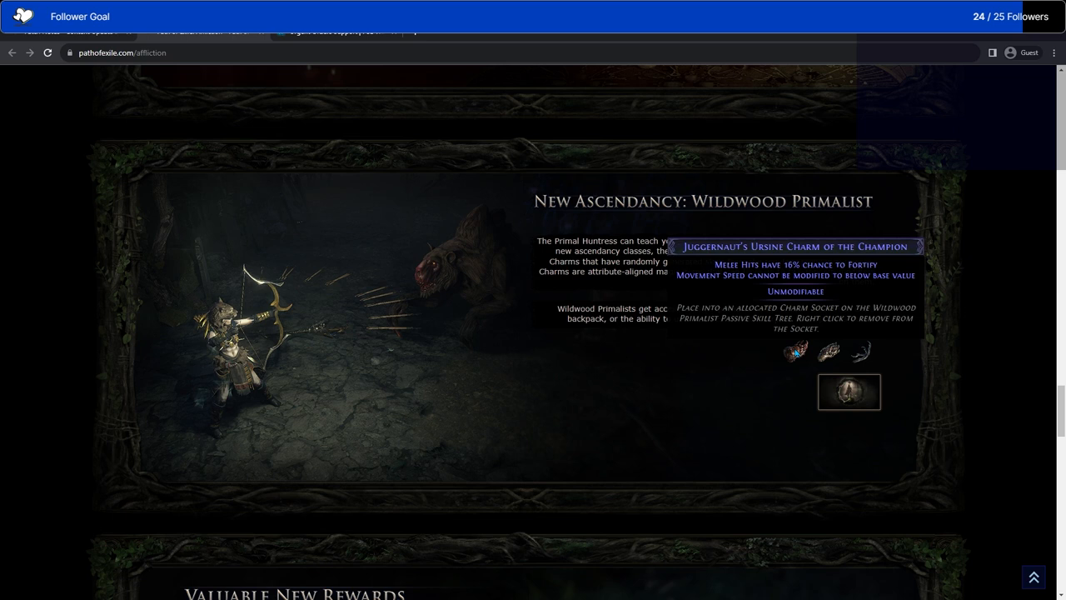
mouse_move(827, 349)
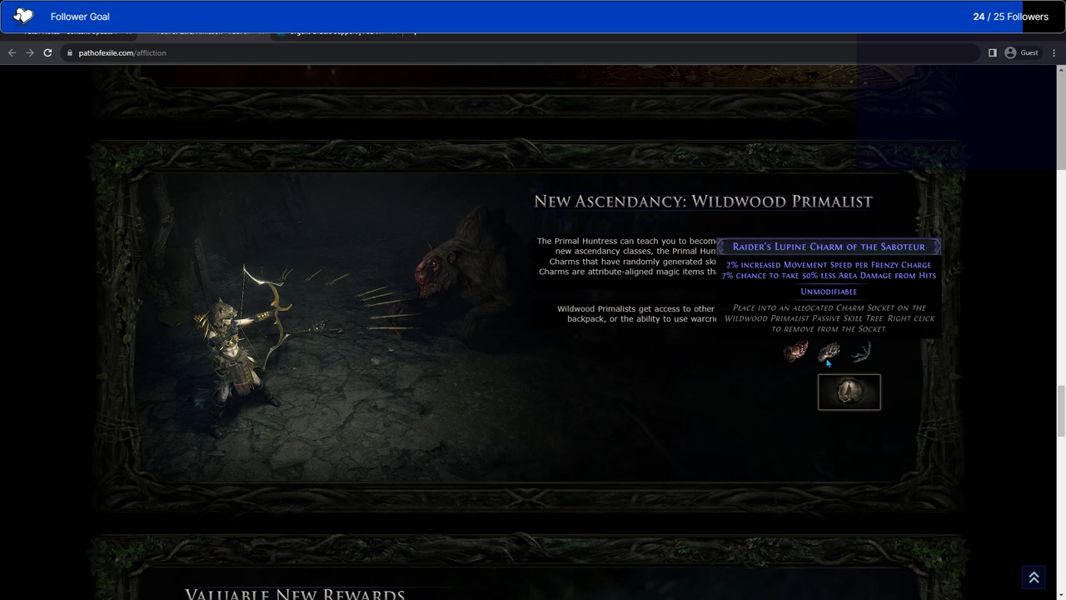
mouse_move(859, 351)
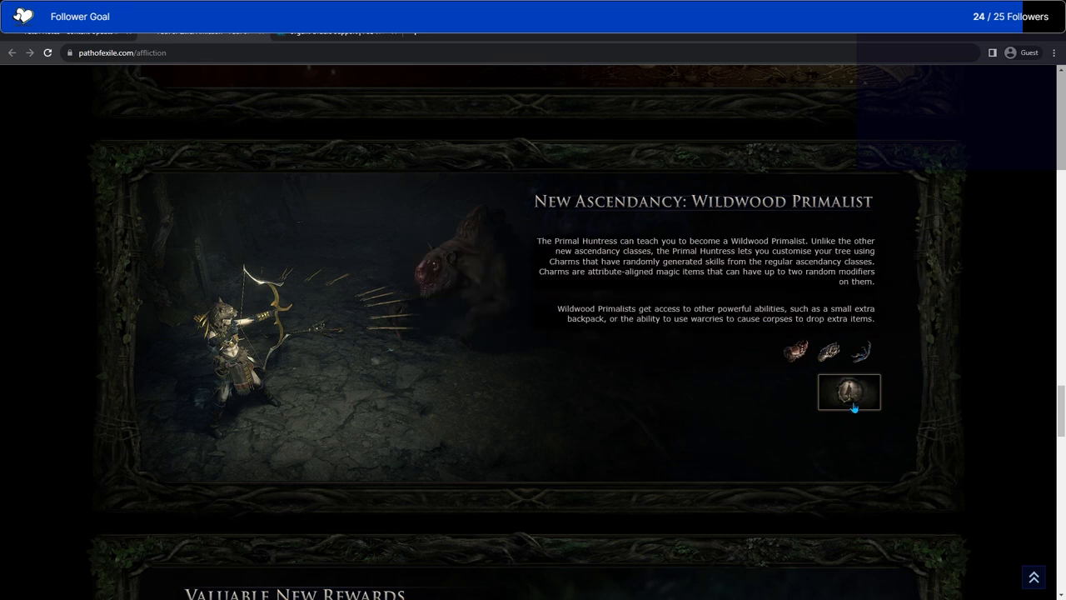
left_click(849, 393)
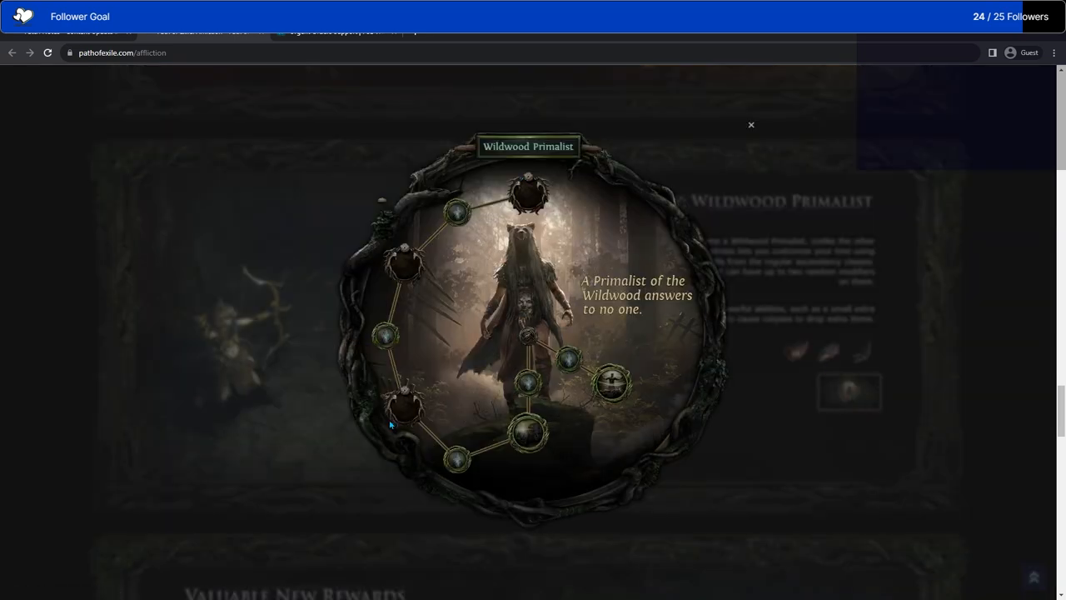
mouse_move(527, 196)
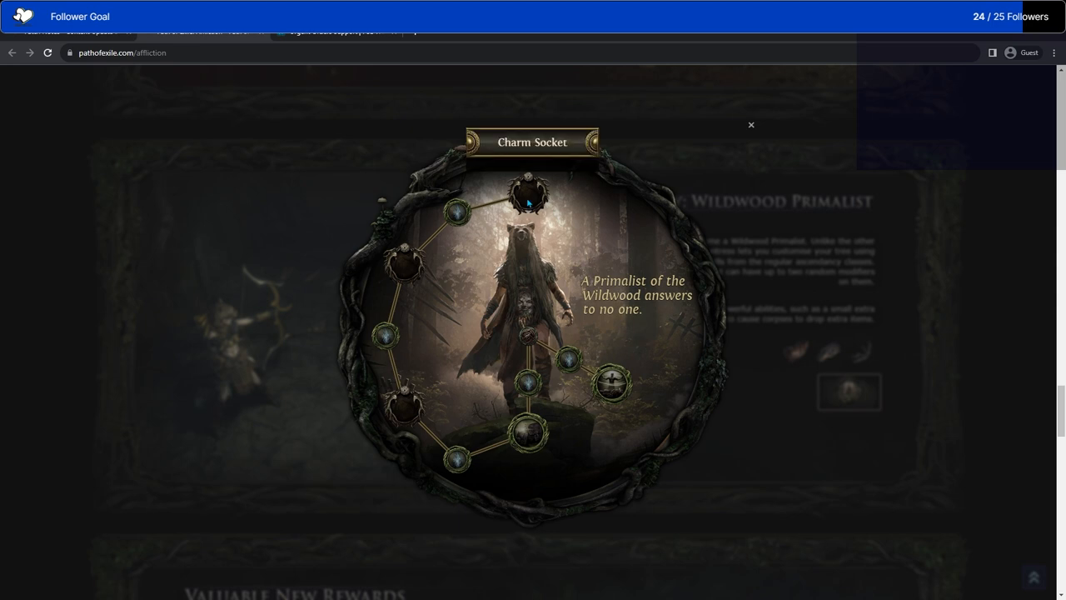
mouse_move(583, 252)
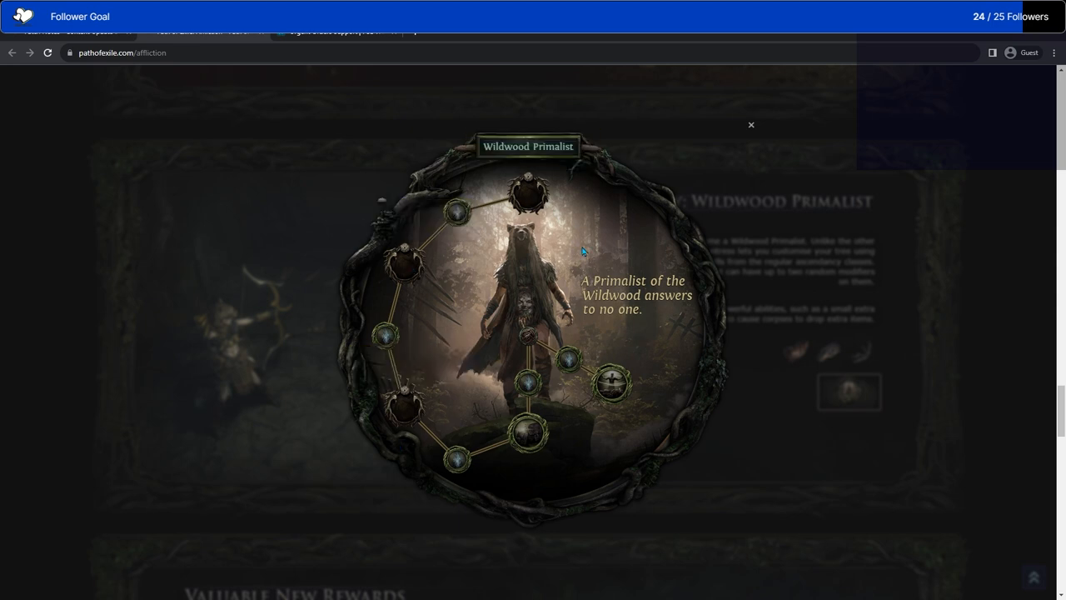
mouse_move(613, 381)
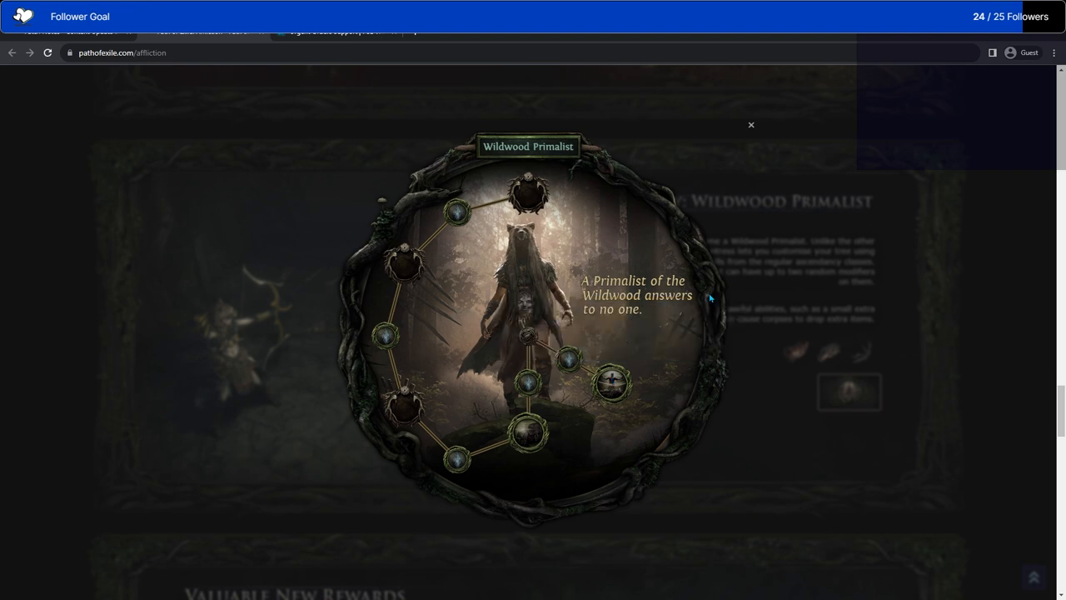
mouse_move(526, 433)
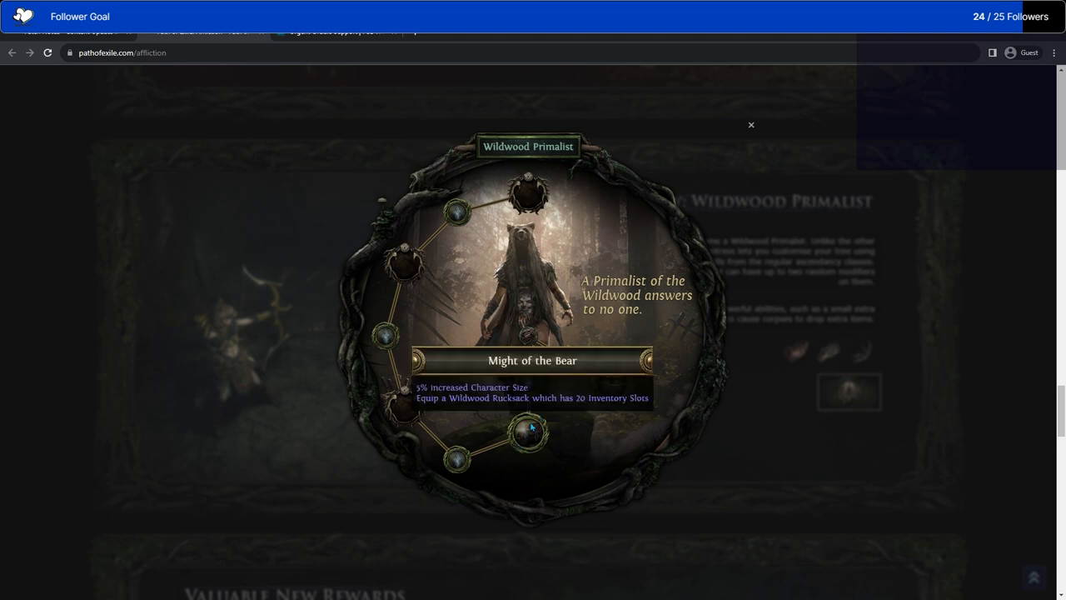
mouse_move(526, 433)
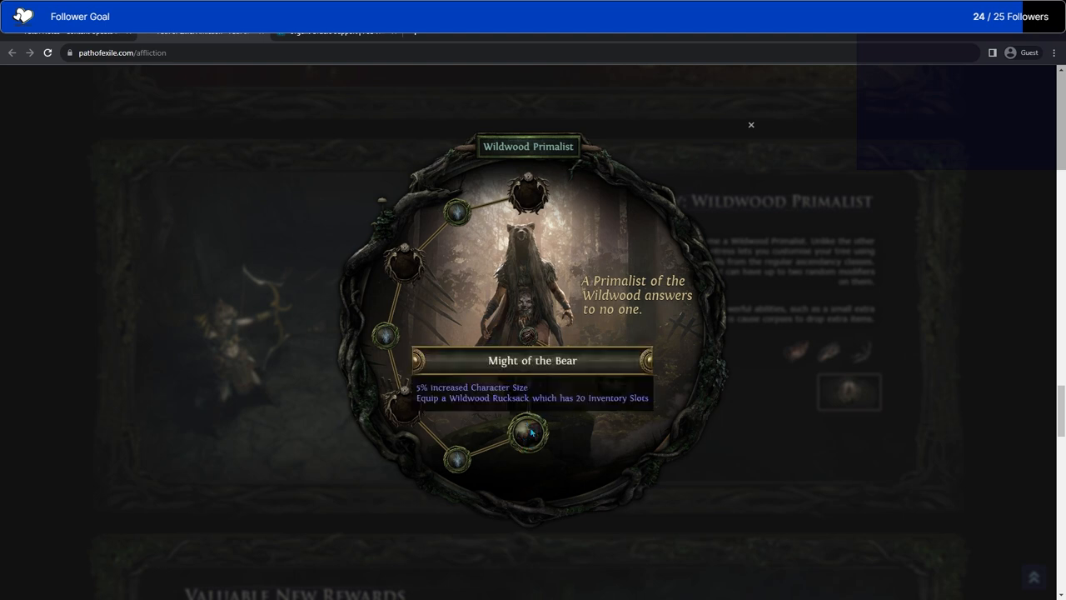
mouse_move(392, 341)
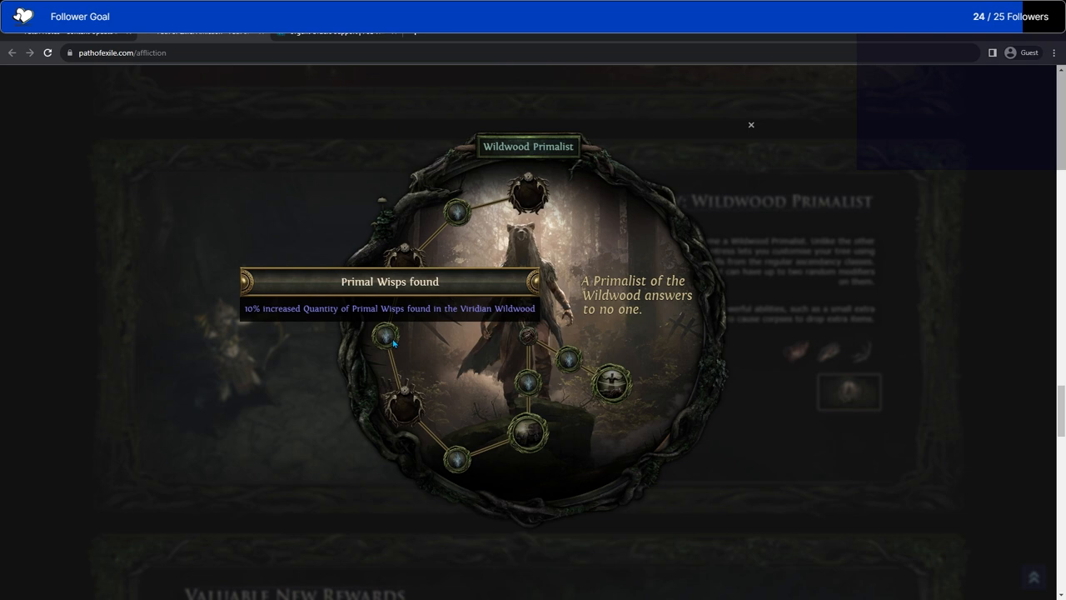
mouse_move(540, 200)
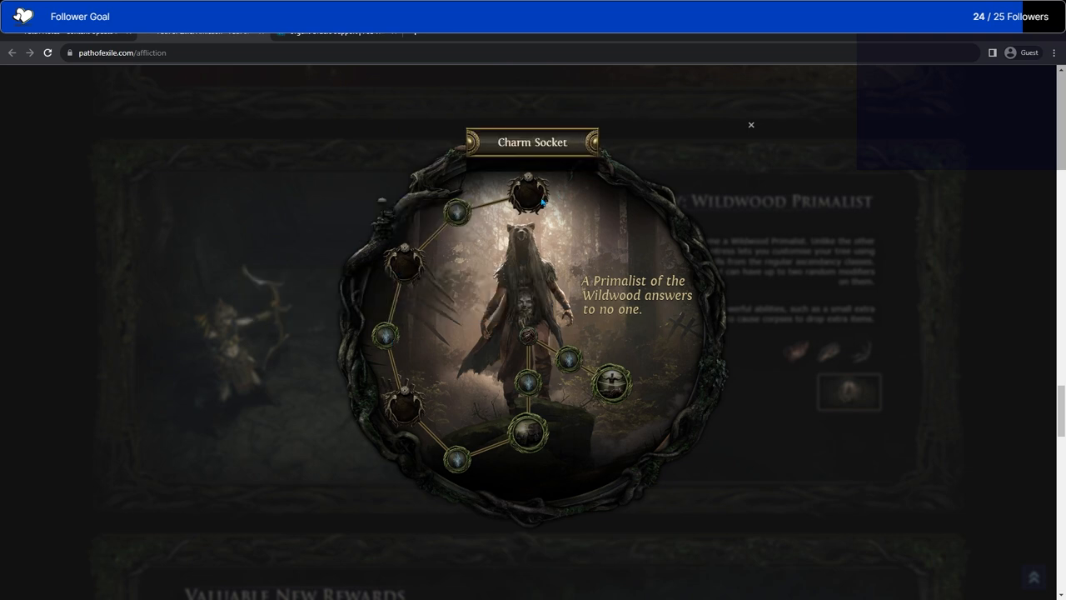
Close the Wildwood Primalist tree overlay after inspecting nodes like Might of the Bear.
left_click(749, 125)
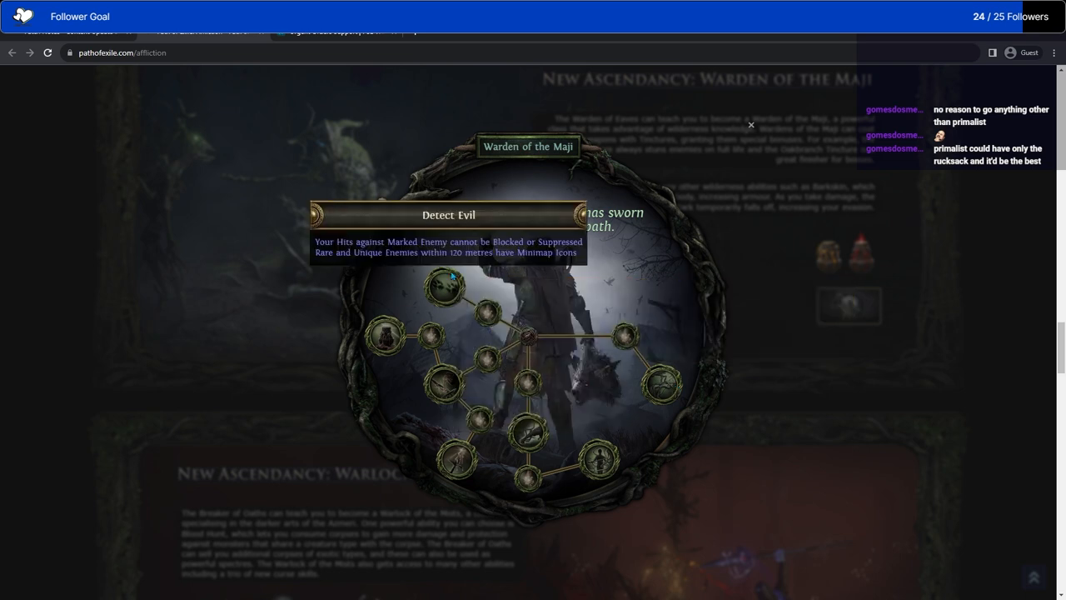
mouse_move(408, 283)
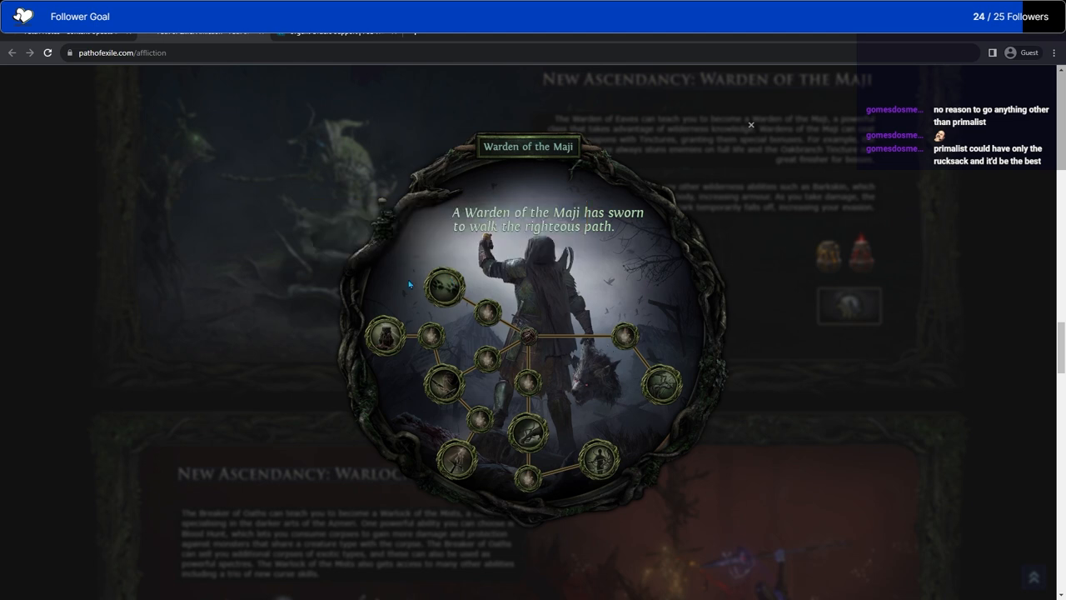
mouse_move(441, 383)
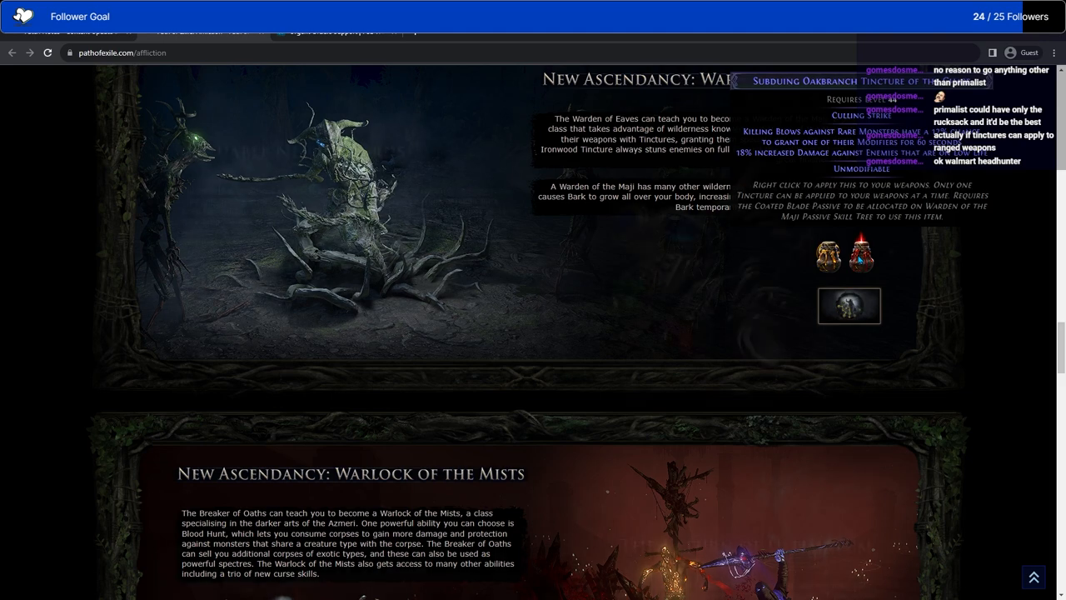
Scroll down to the Valuable New Rewards section showing Pragmatism Colosseum Plate details.
scroll("down", 3)
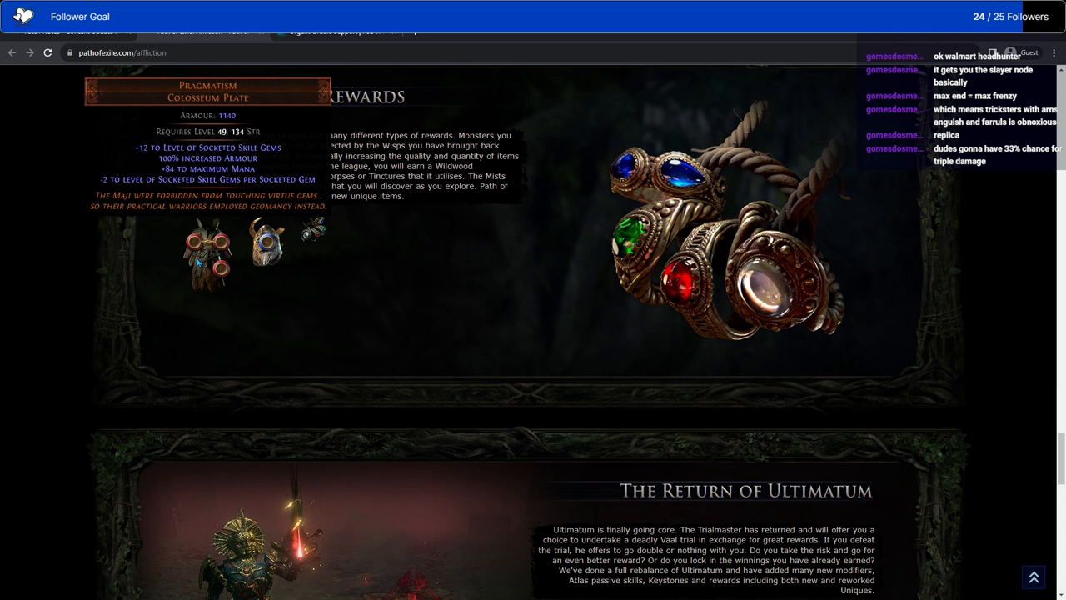
Scroll down to the Valuable New Rewards section showing the Pragmatism Colosseum Plate details.
scroll("down", 3)
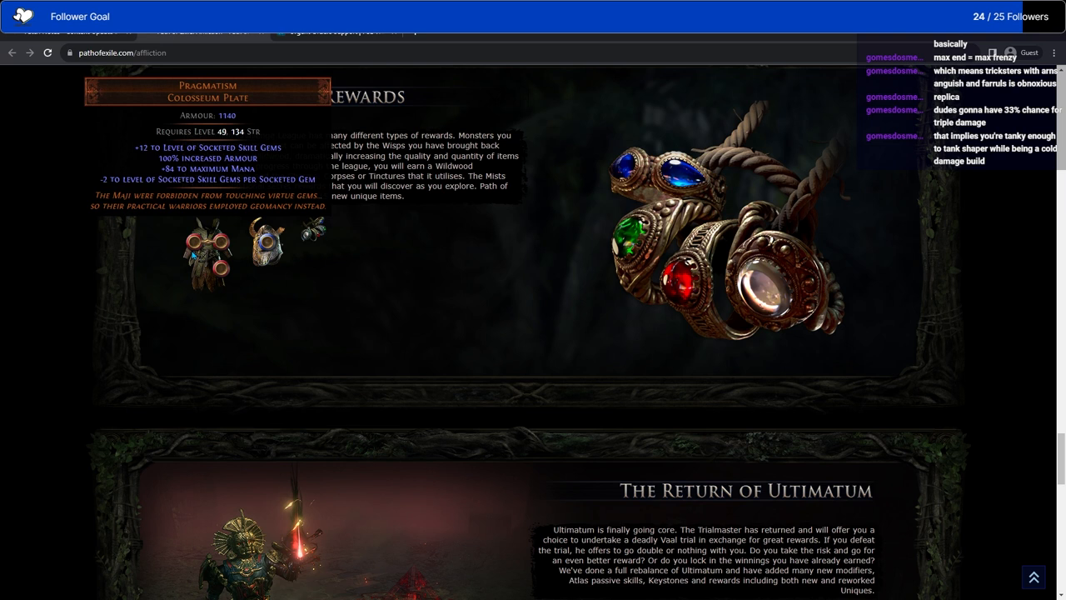
mouse_move(206, 260)
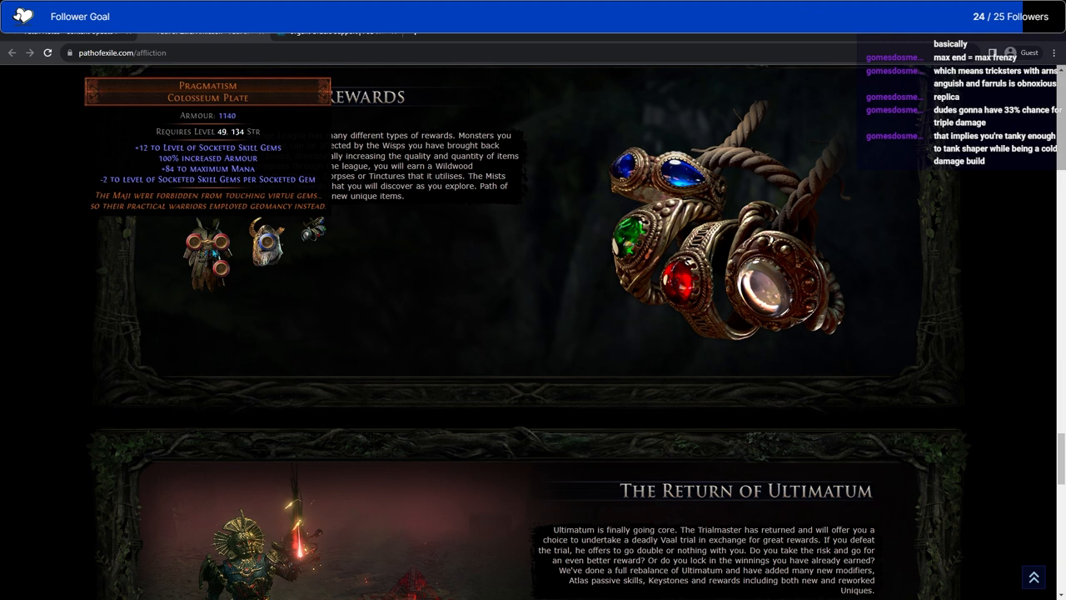
mouse_move(217, 253)
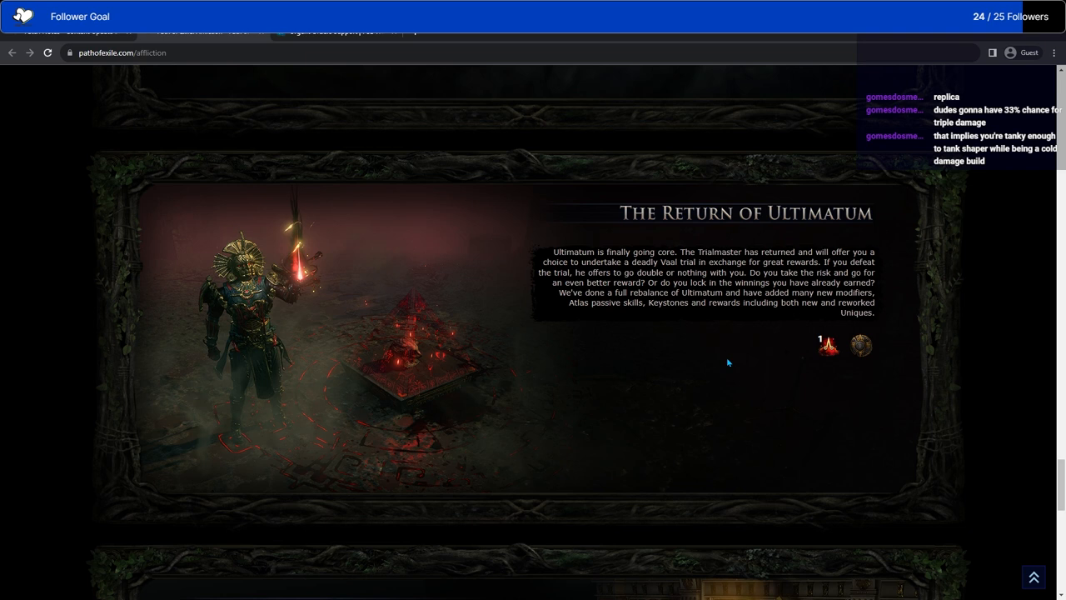
mouse_move(859, 345)
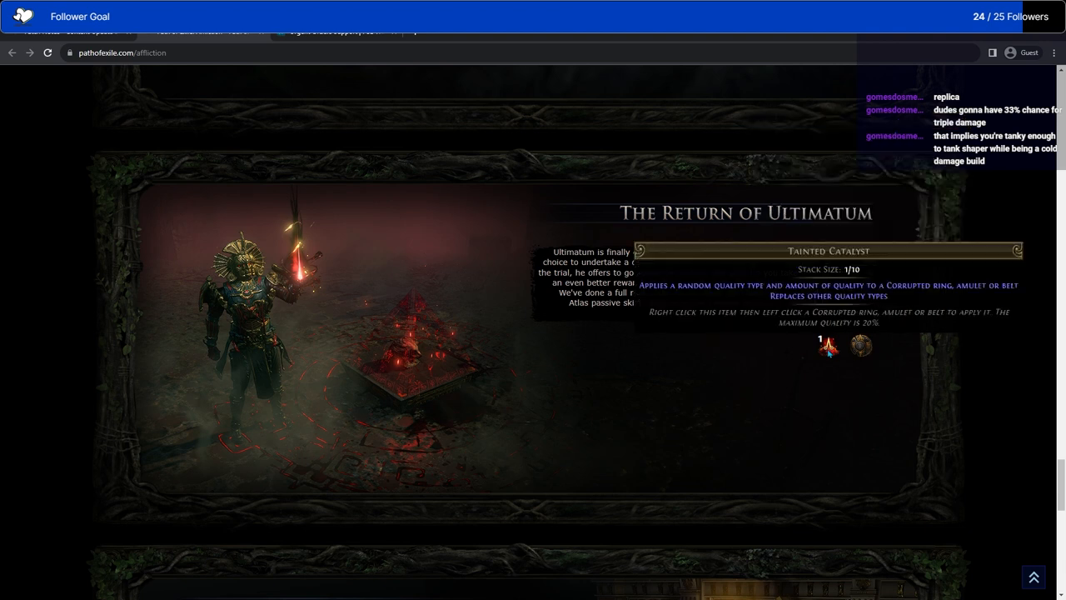
mouse_move(796, 369)
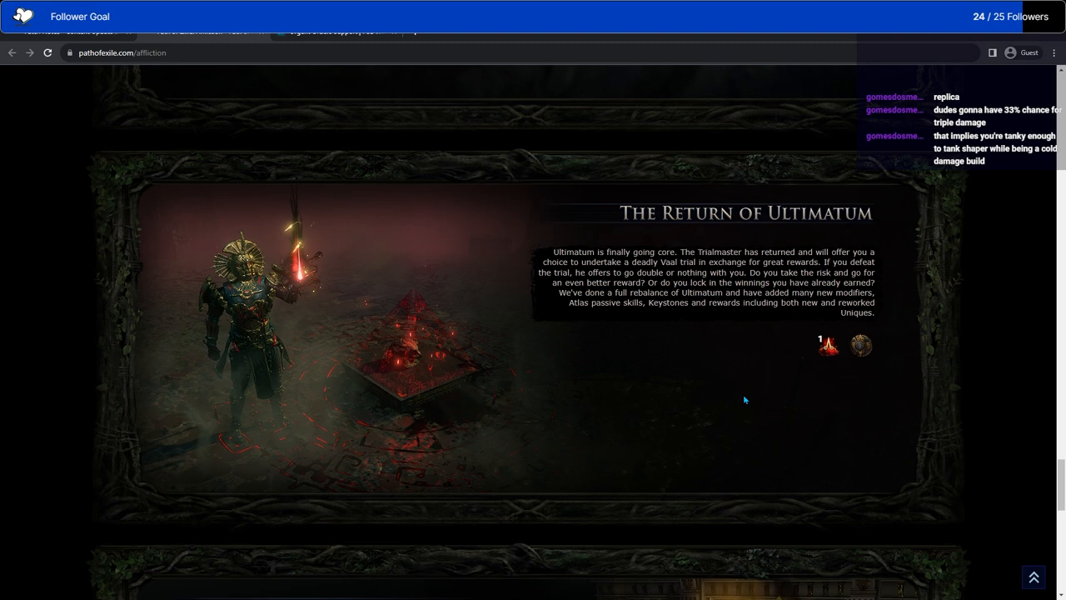
Scroll down to The Return of Ultimatum section with the Tainted Catalyst details.
scroll("down", 3)
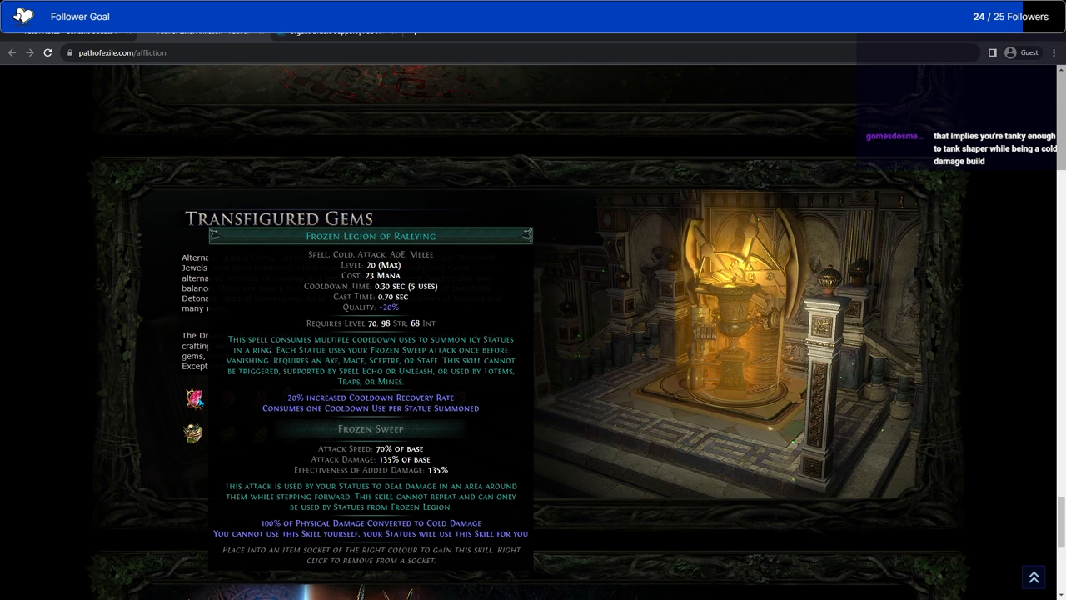
mouse_move(183, 410)
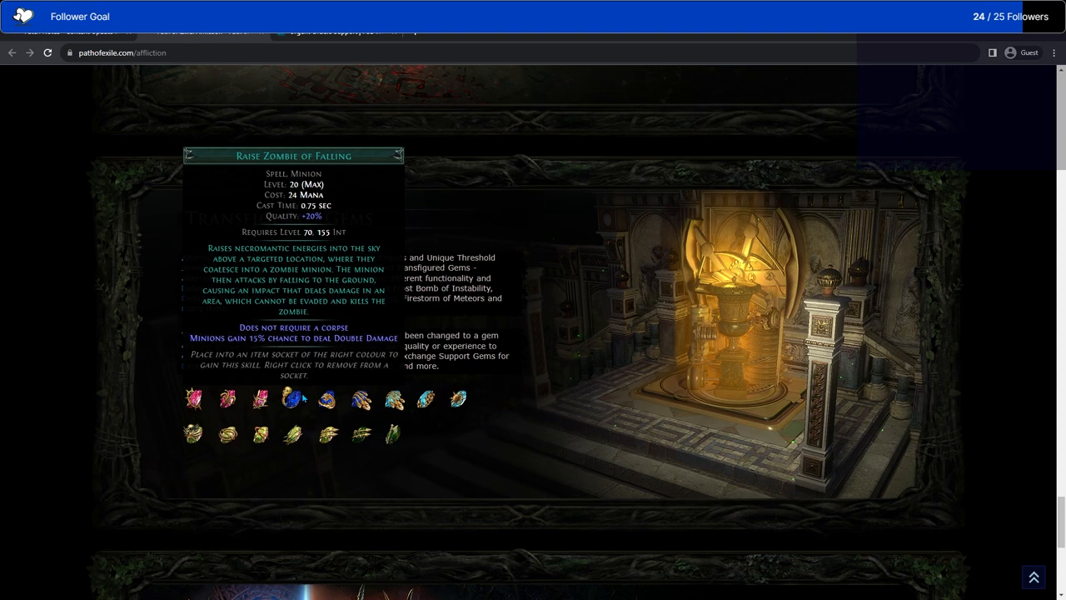
mouse_move(336, 400)
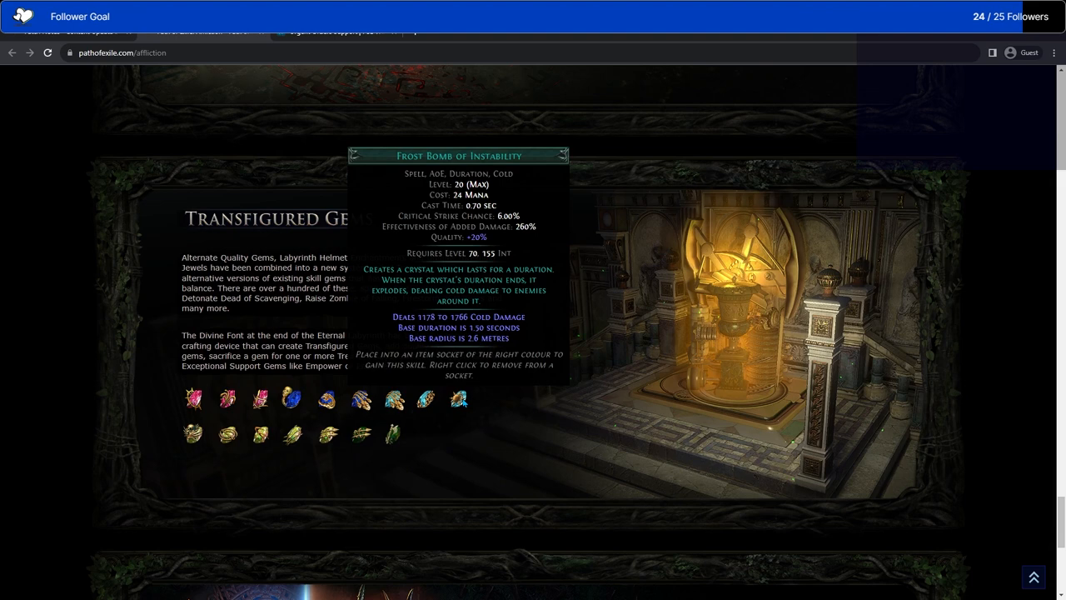
mouse_move(463, 403)
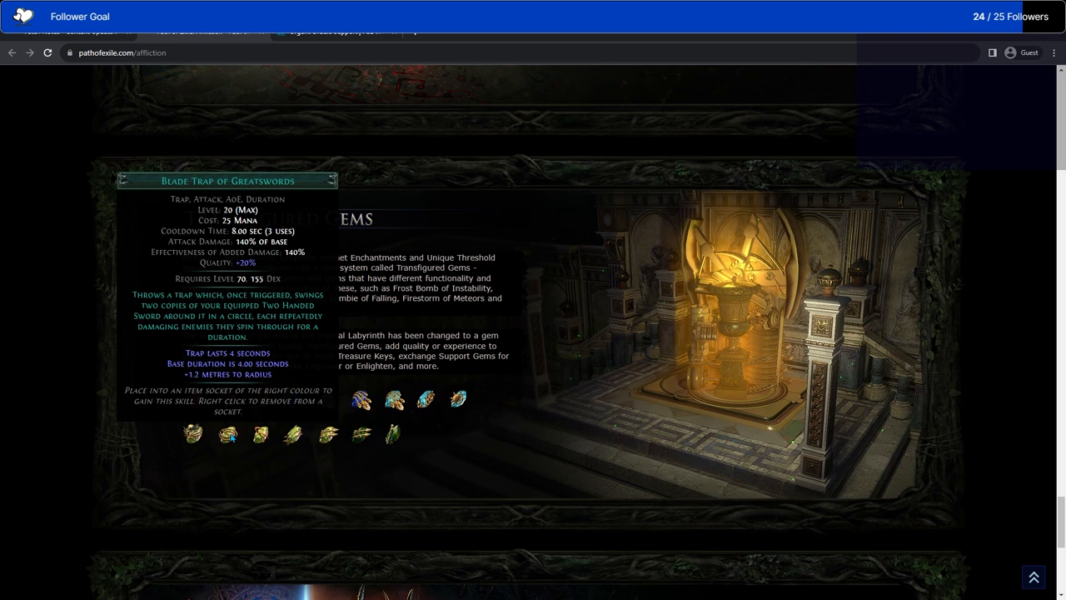
mouse_move(235, 435)
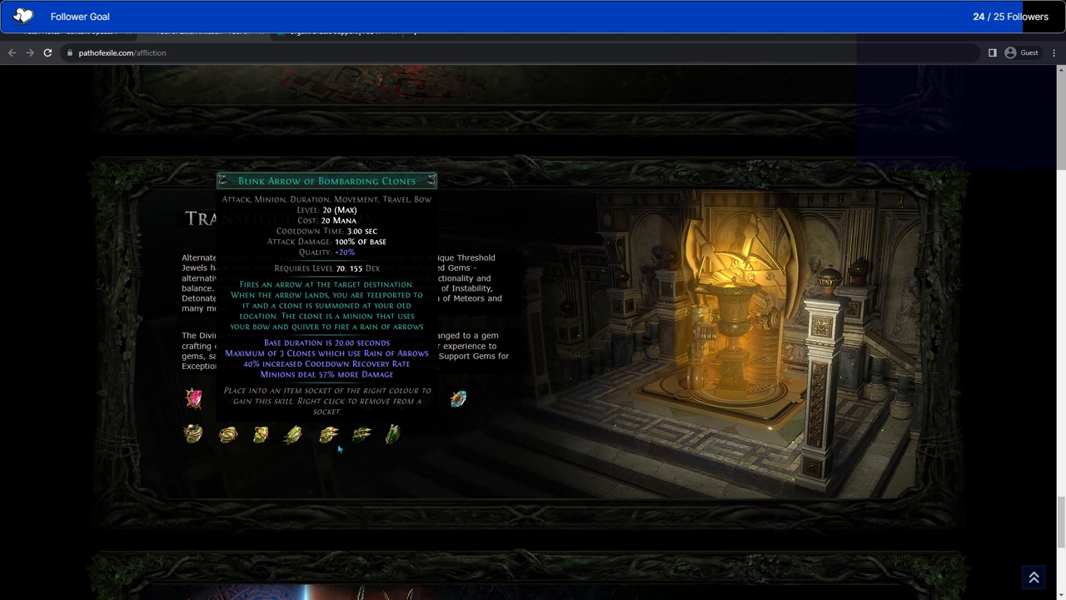
mouse_move(337, 440)
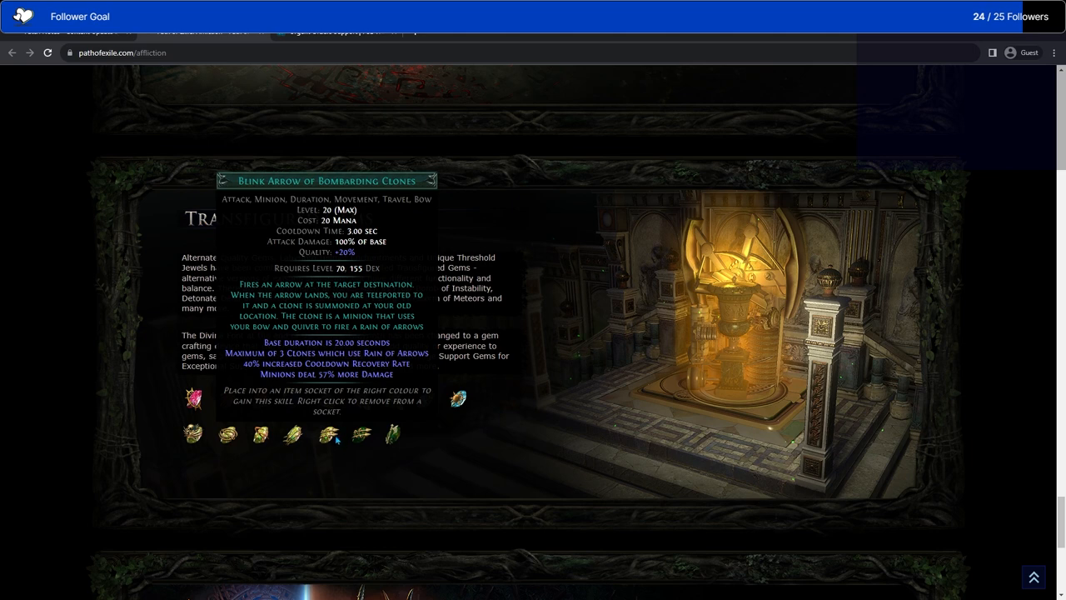
mouse_move(335, 443)
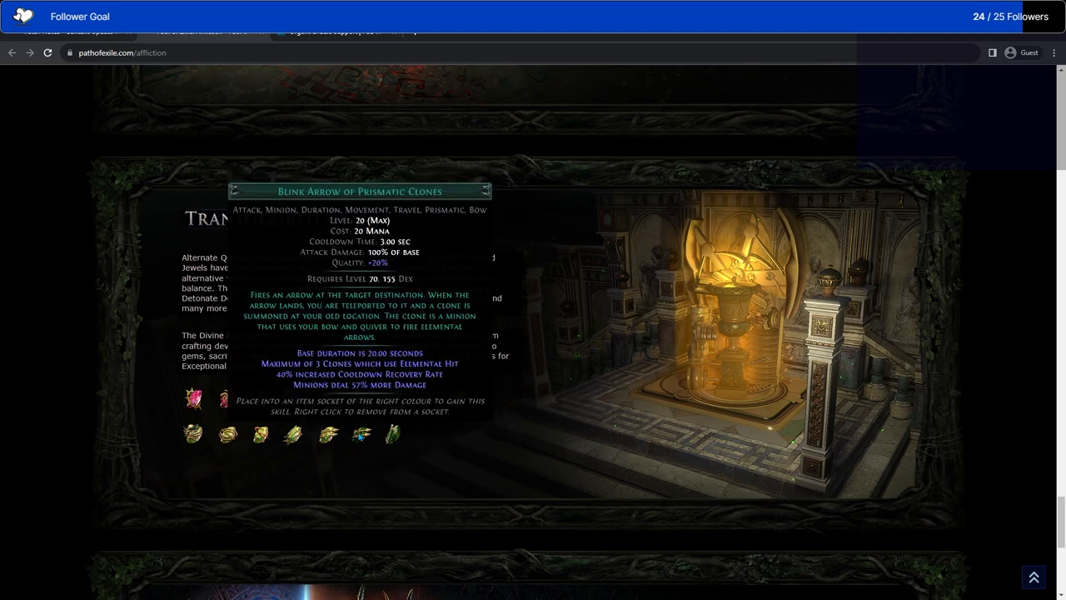
mouse_move(360, 436)
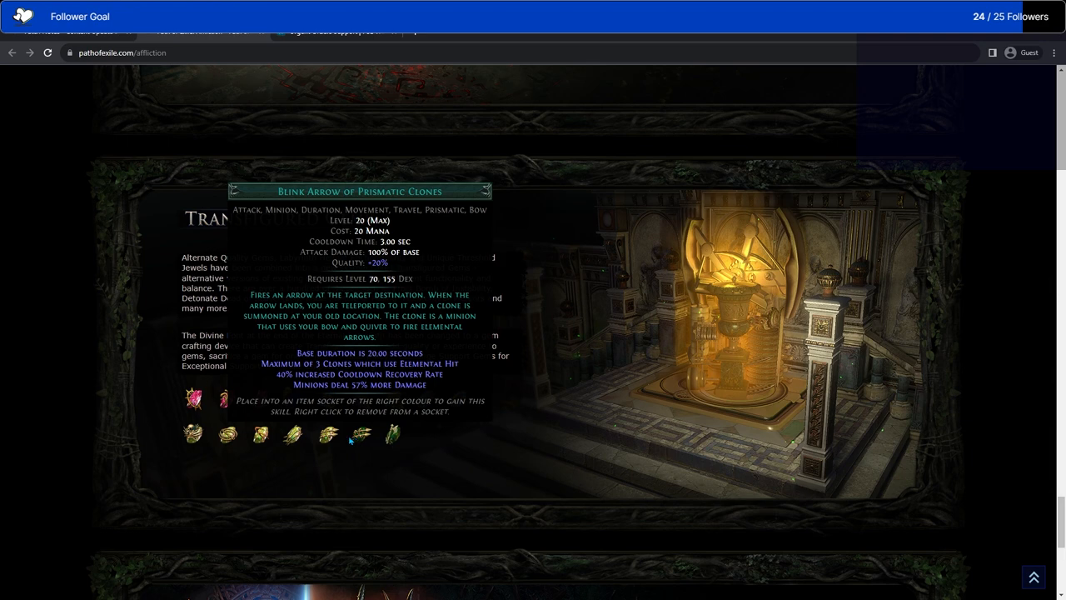
mouse_move(392, 433)
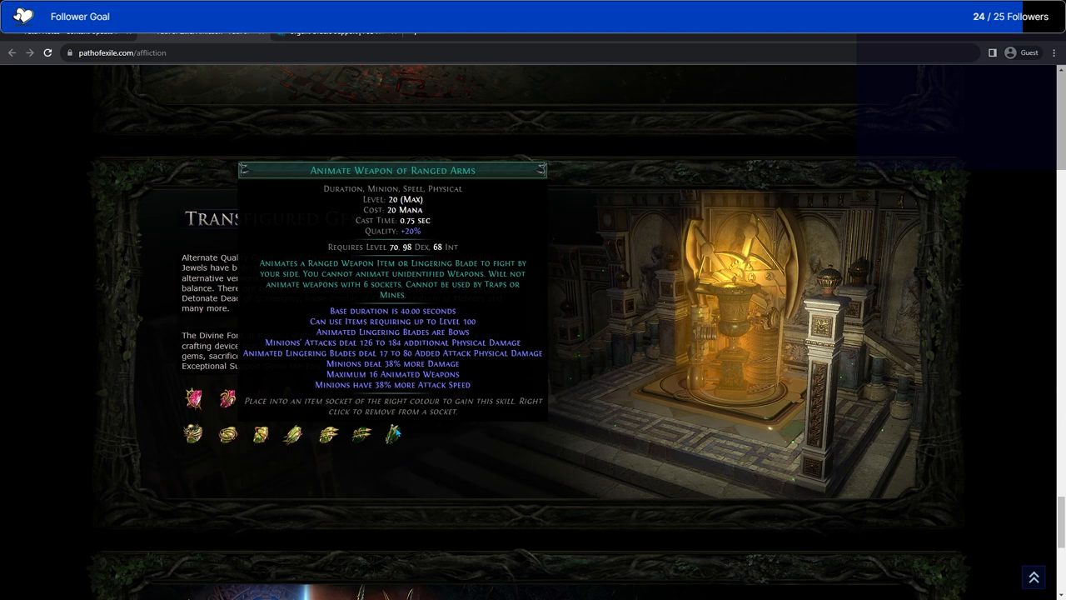
scroll("down", 3)
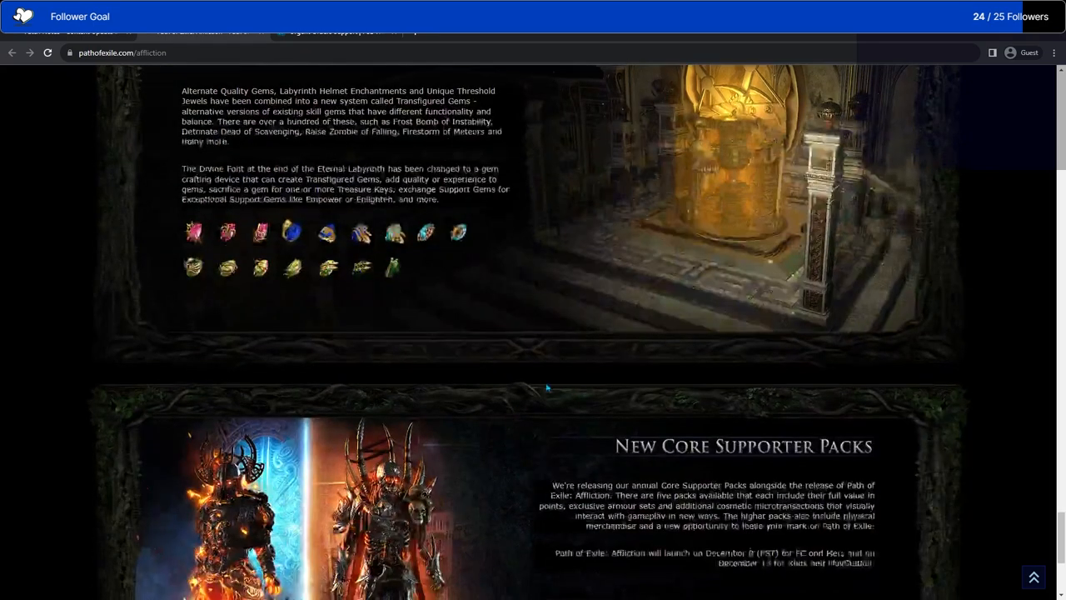
scroll("down", 3)
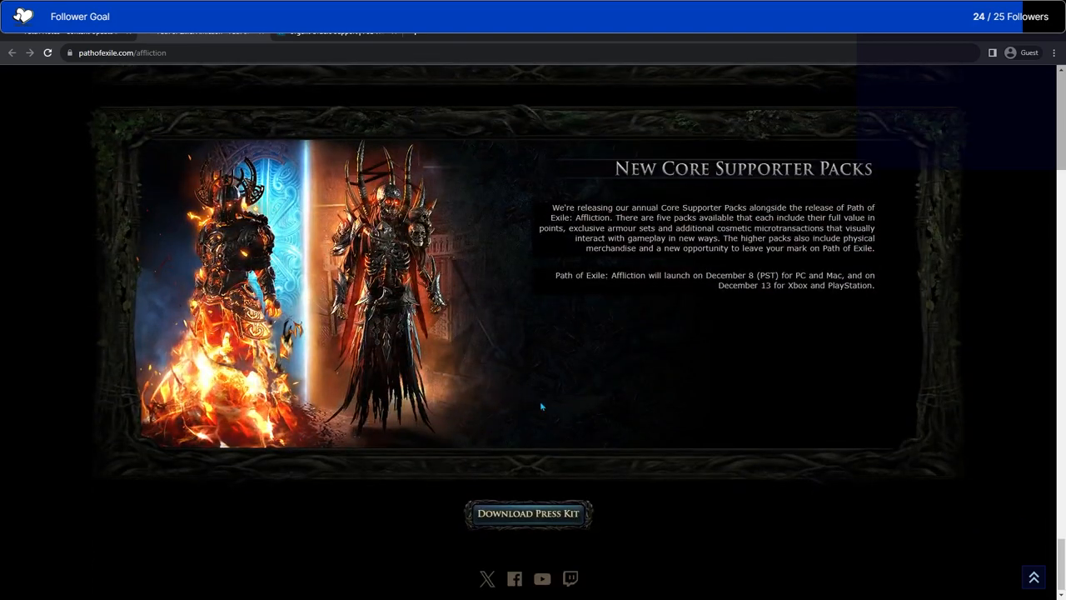
scroll("down", 3)
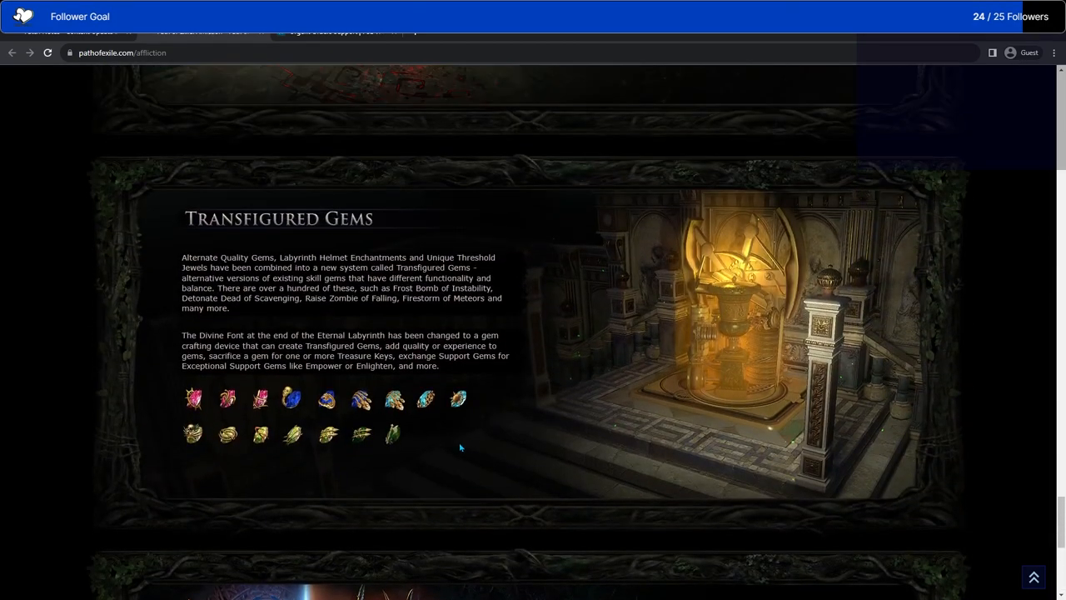